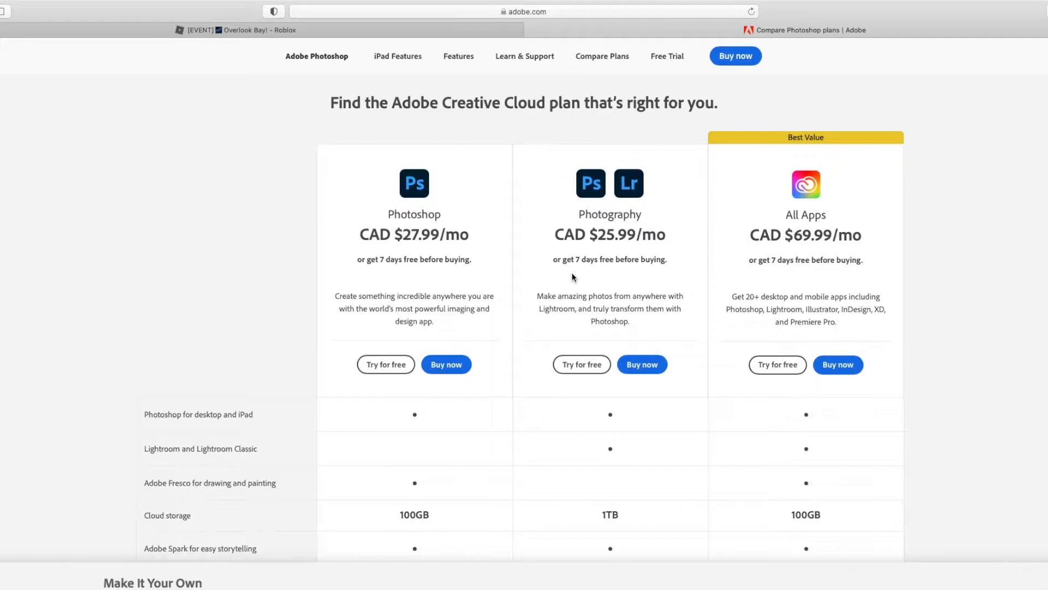
mouse_move(464, 126)
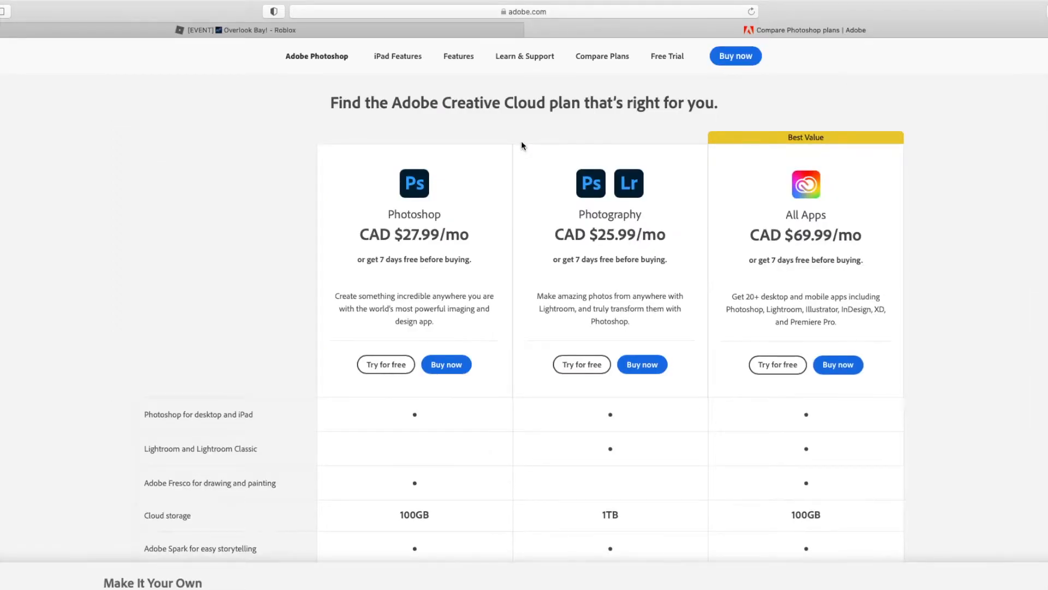
Browse the gaming channel's Videos page listing all its uploads
left_click(805, 29)
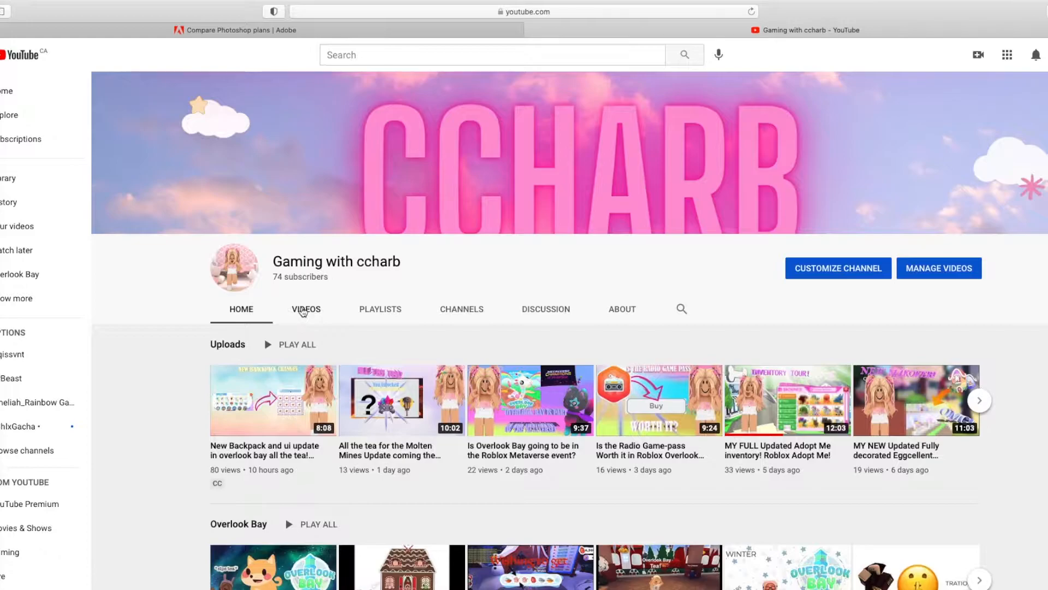
left_click(306, 309)
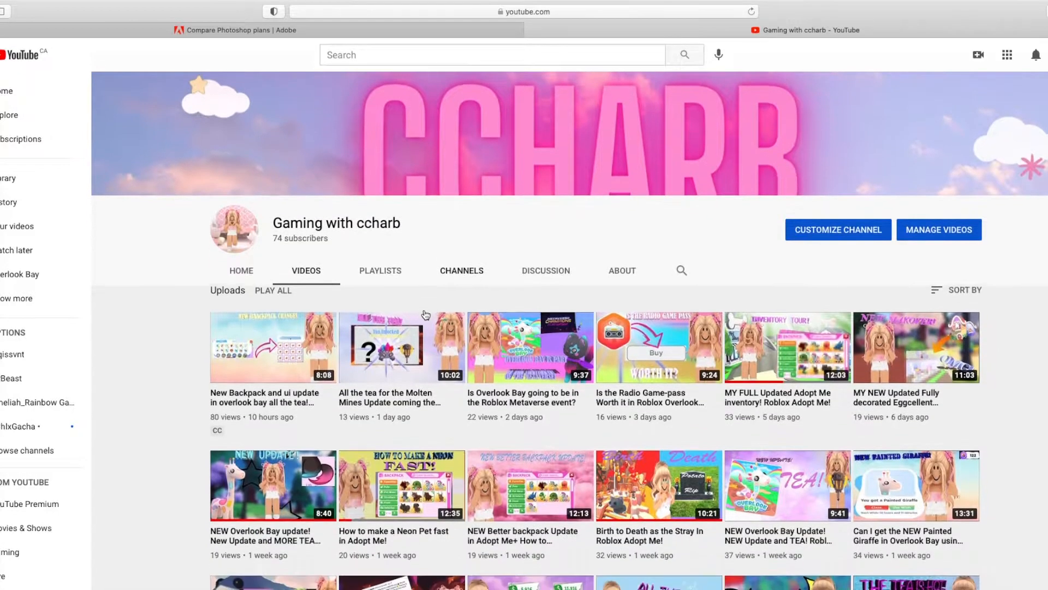
scroll("down", 3)
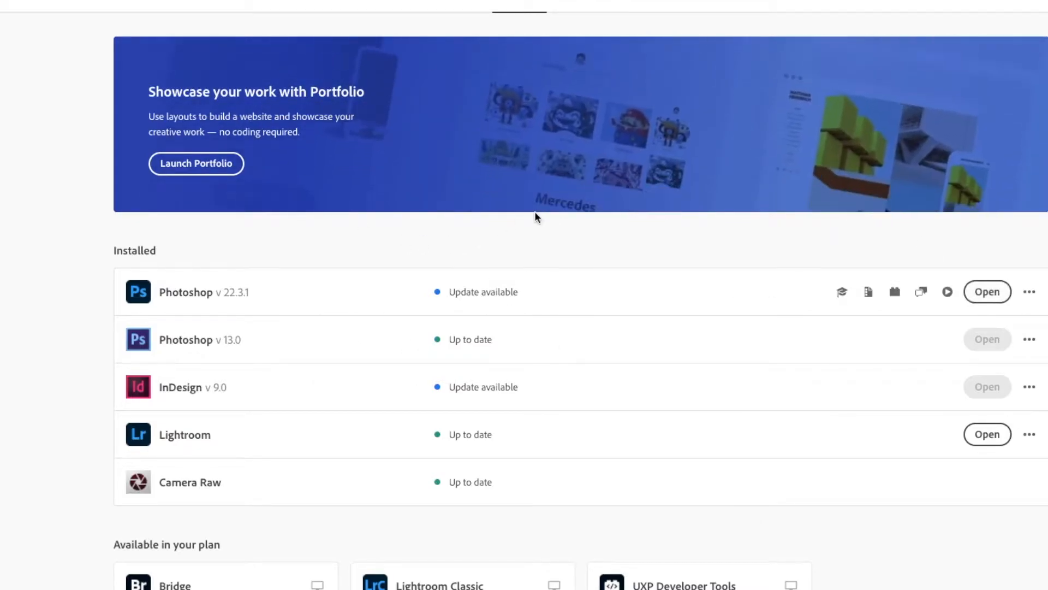
mouse_move(987, 292)
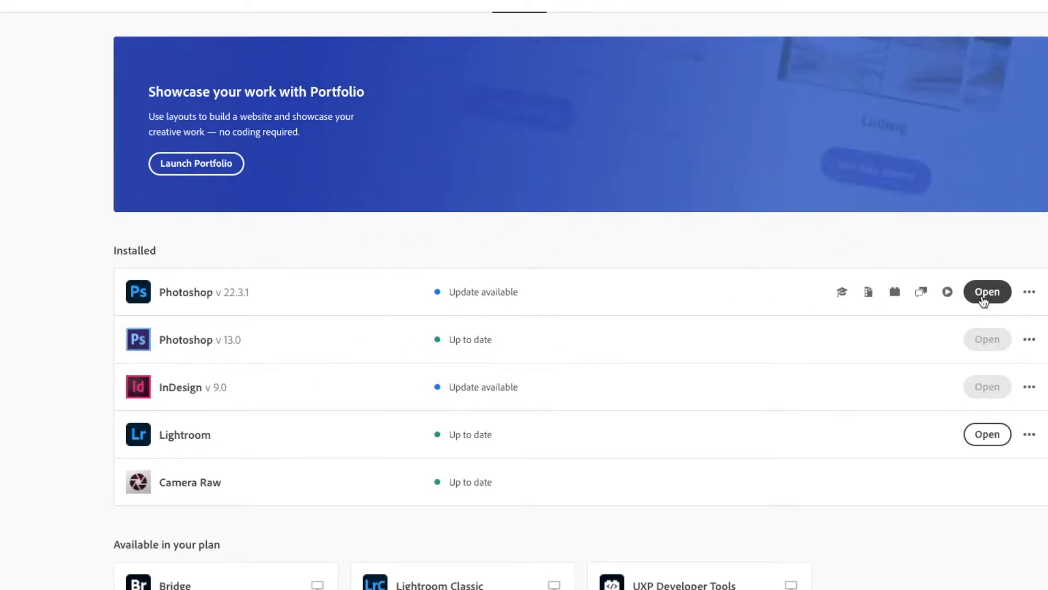
Launch Photoshop v22.3.1 from the Creative Cloud Installed list
left_click(987, 292)
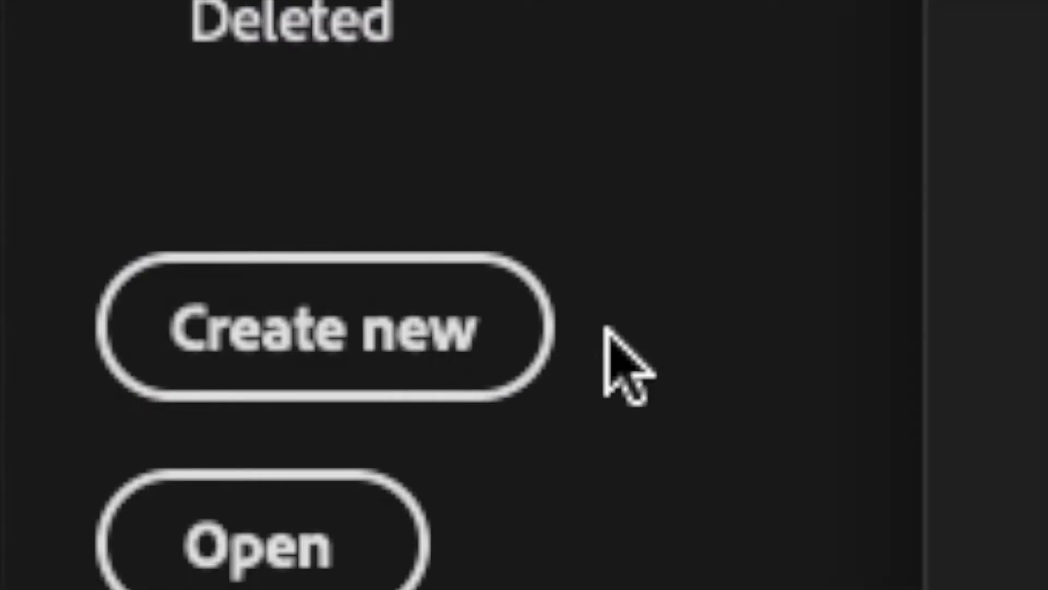
Create a new 1920×1080 px document named 'Test thumbnail'
left_click(327, 328)
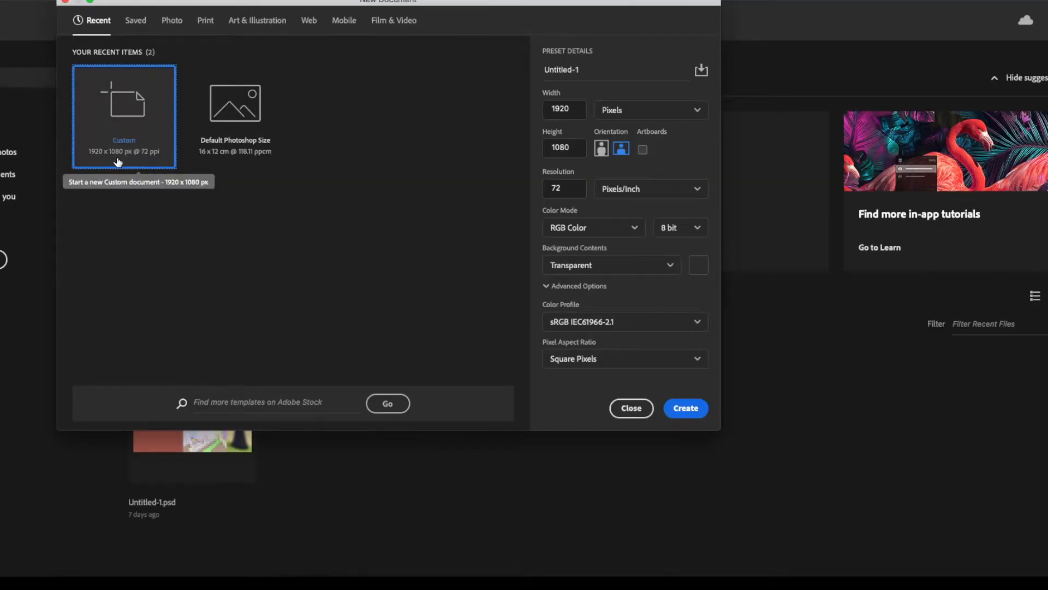
mouse_move(725, 328)
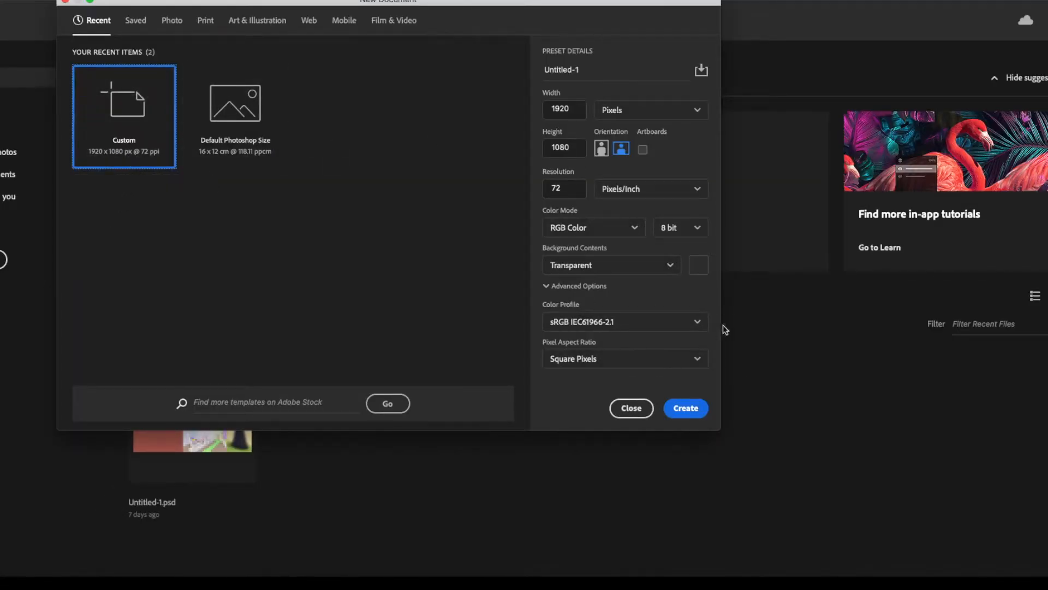
mouse_move(576, 398)
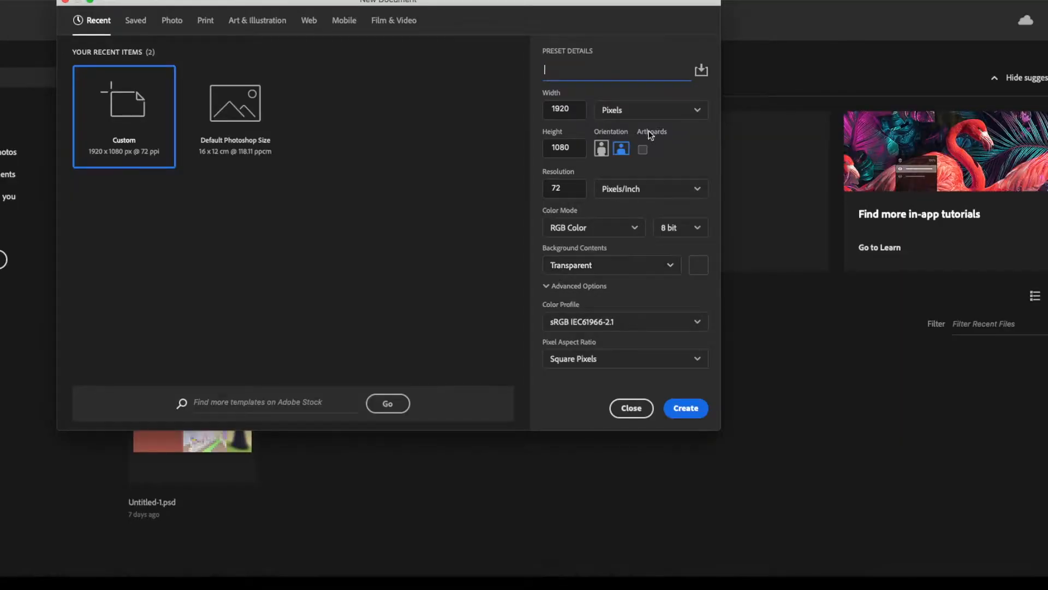
type("Test thumbnail")
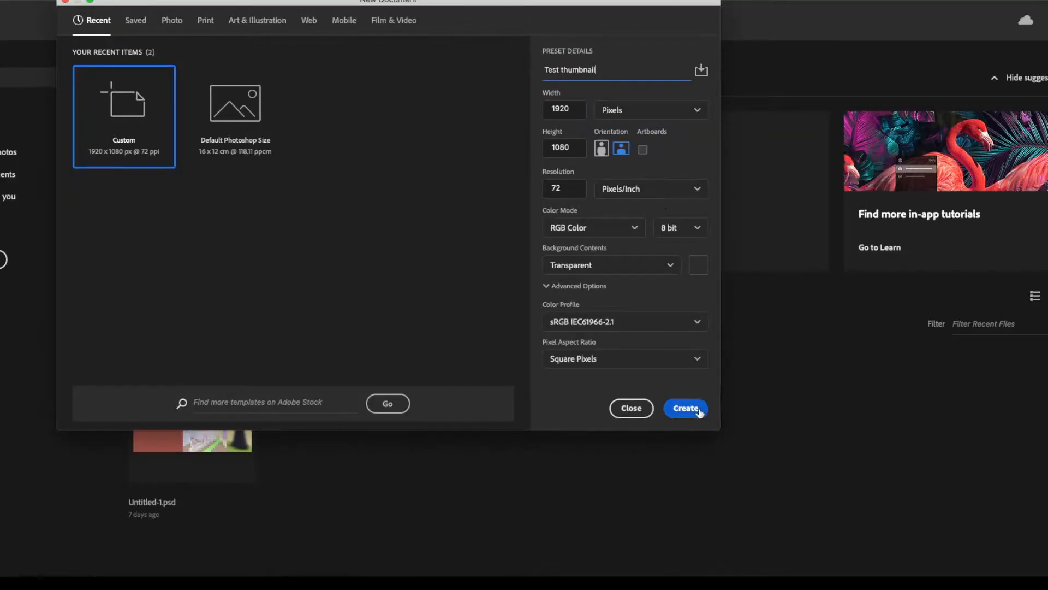
mouse_move(355, 99)
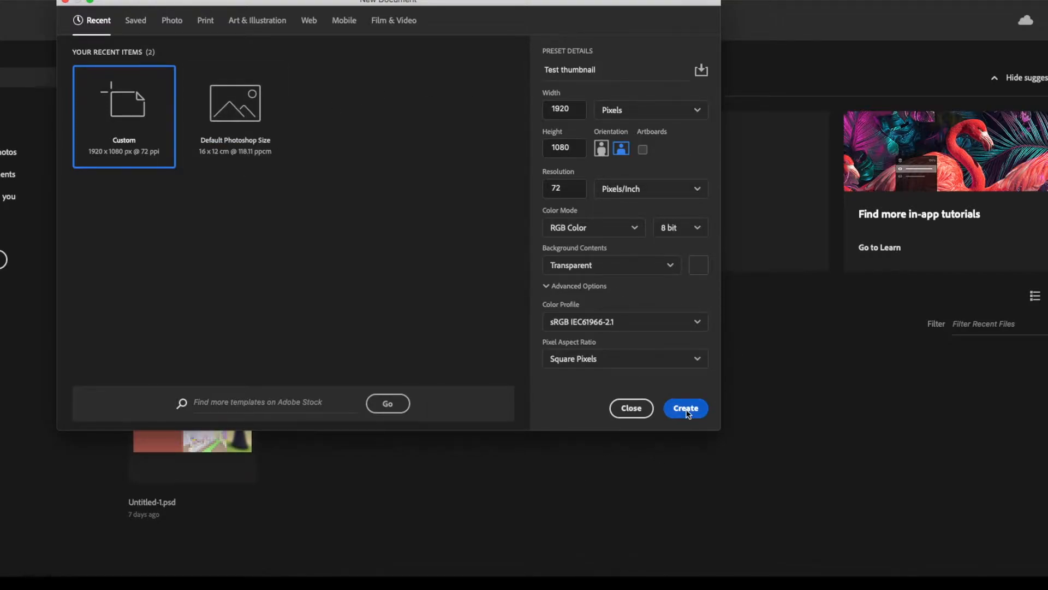
left_click(684, 408)
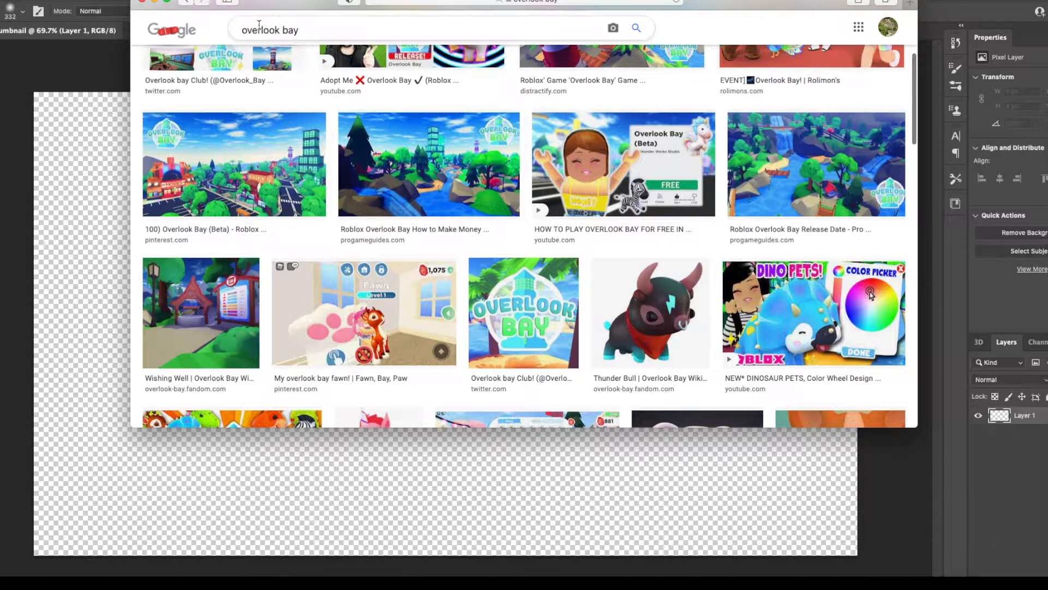
Copy the yellow lemon pattern image from the Google Images results
scroll("down", 3)
type("cute background")
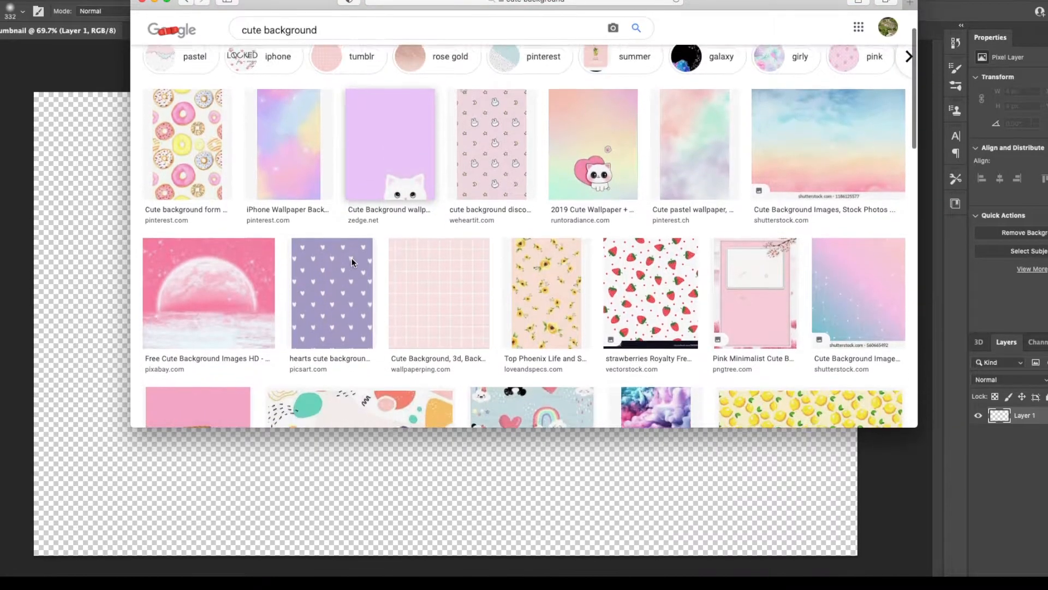
scroll("down", 3)
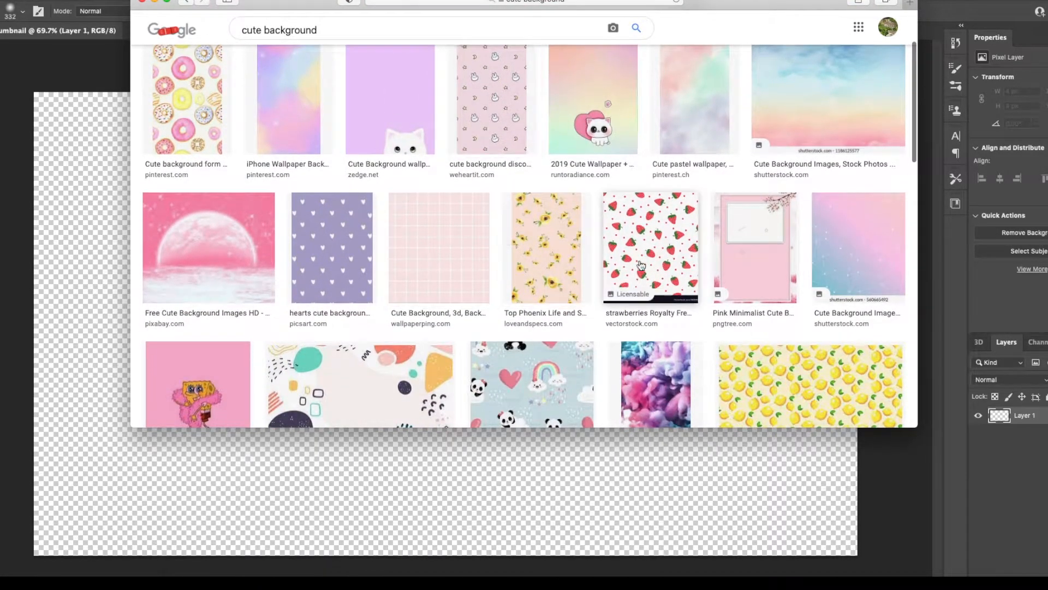
left_click(809, 384)
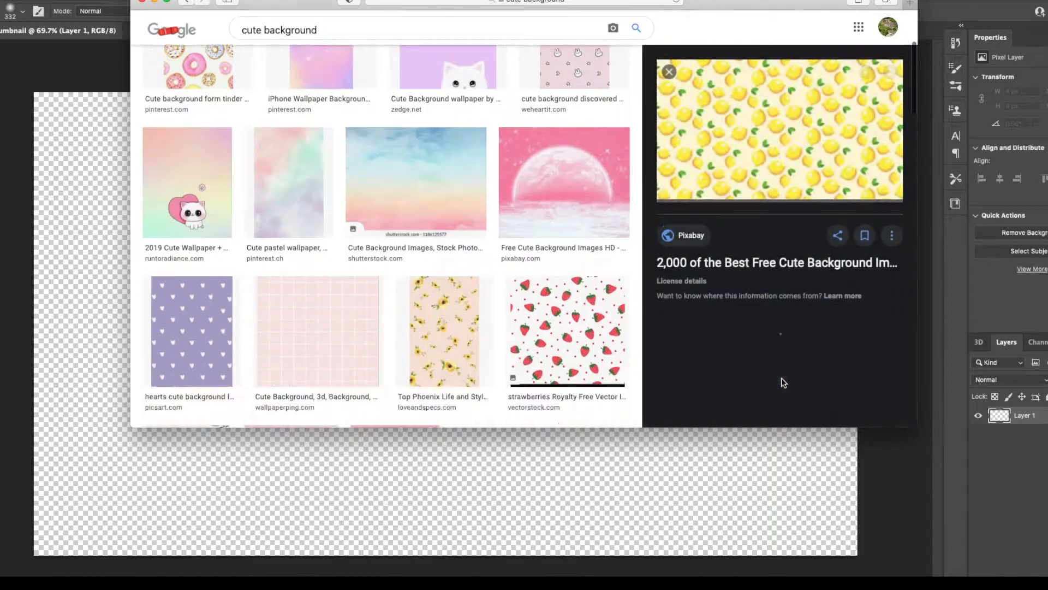
right_click(778, 130)
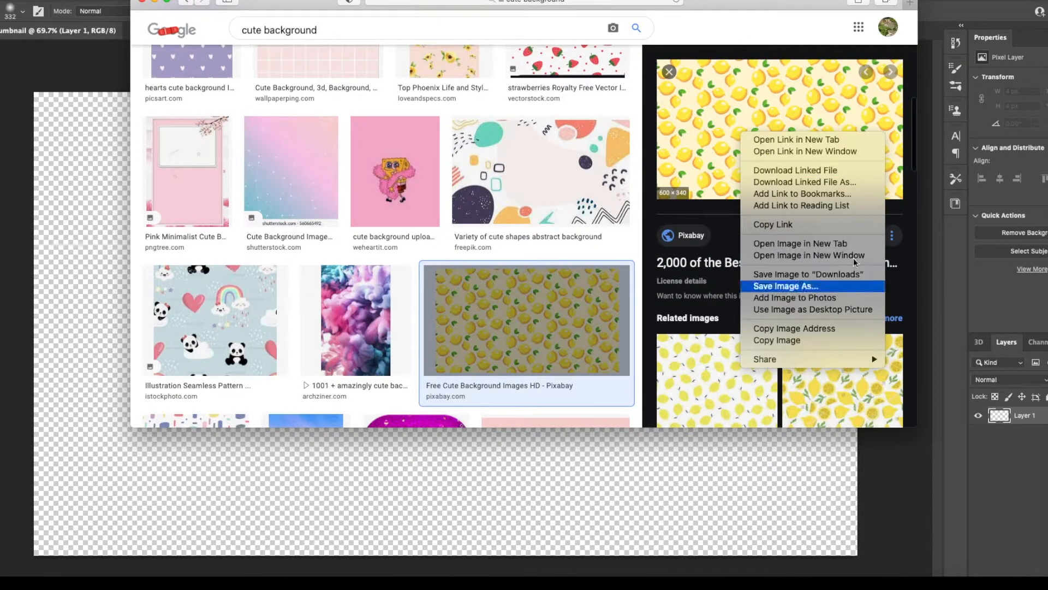
mouse_move(785, 347)
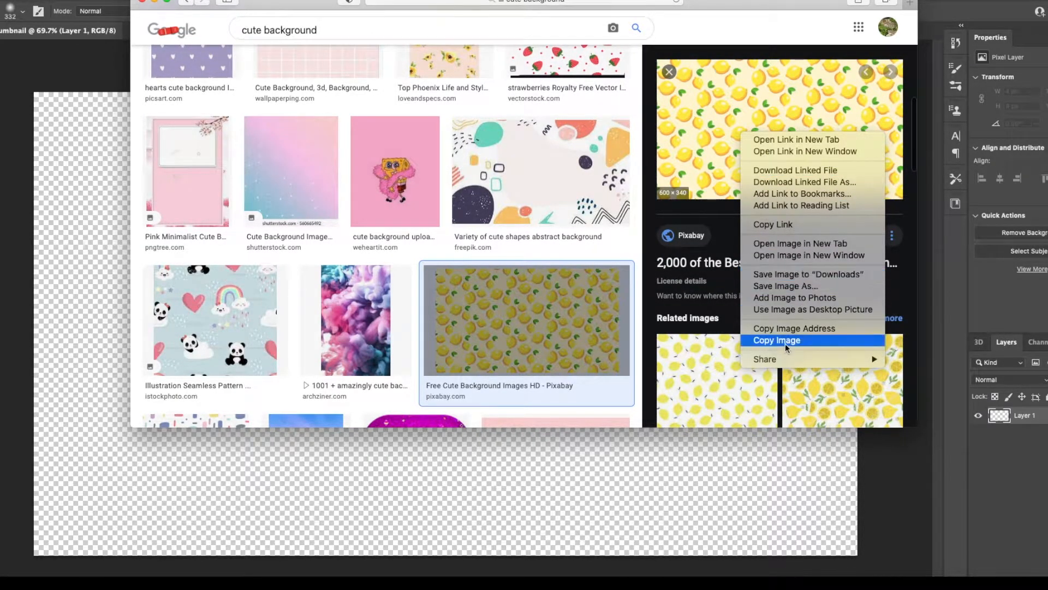
left_click(777, 340)
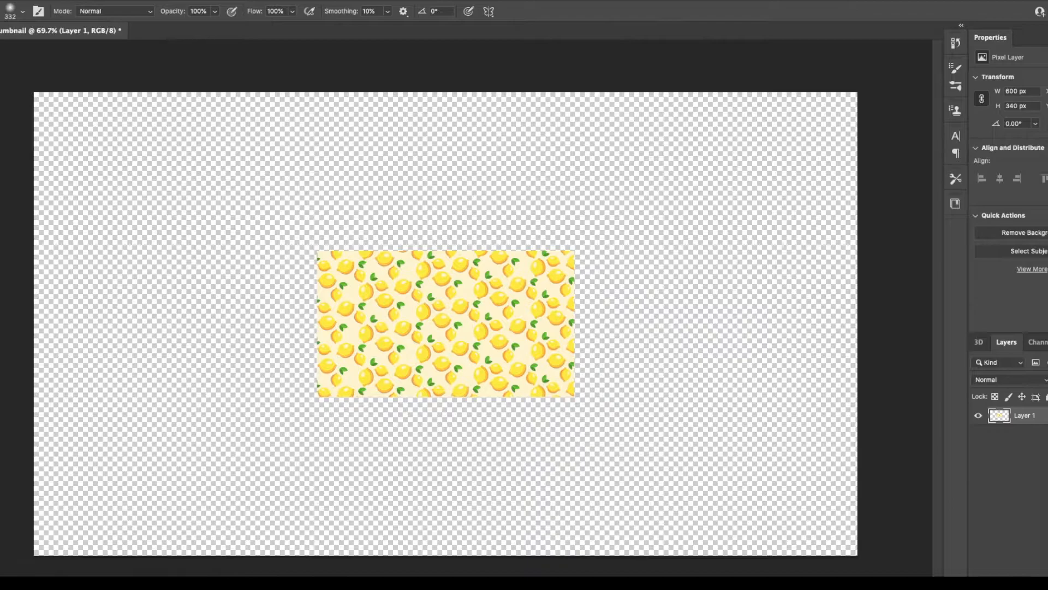
mouse_move(241, 293)
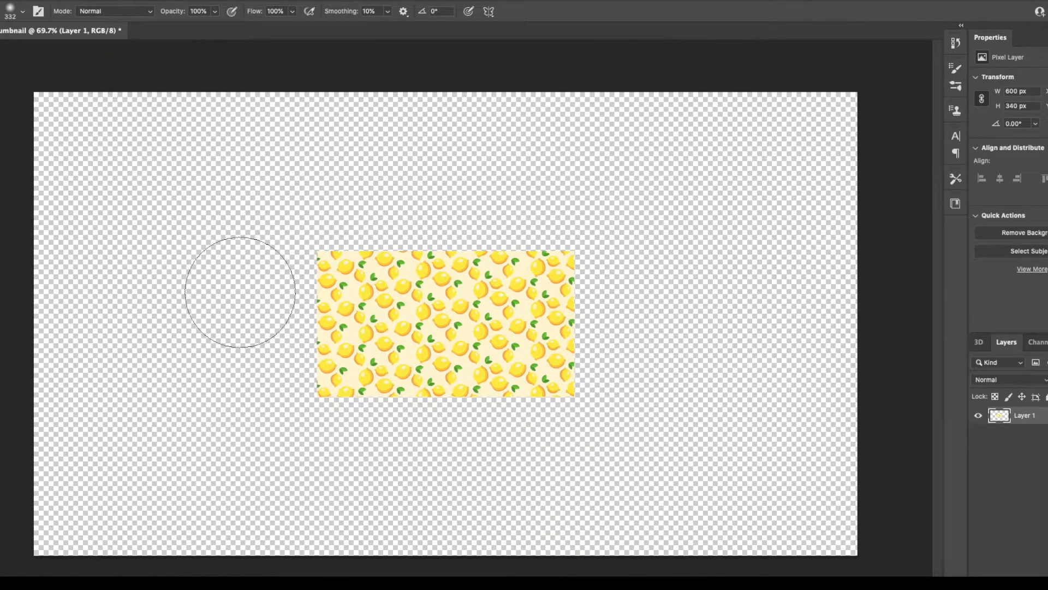
mouse_move(107, 317)
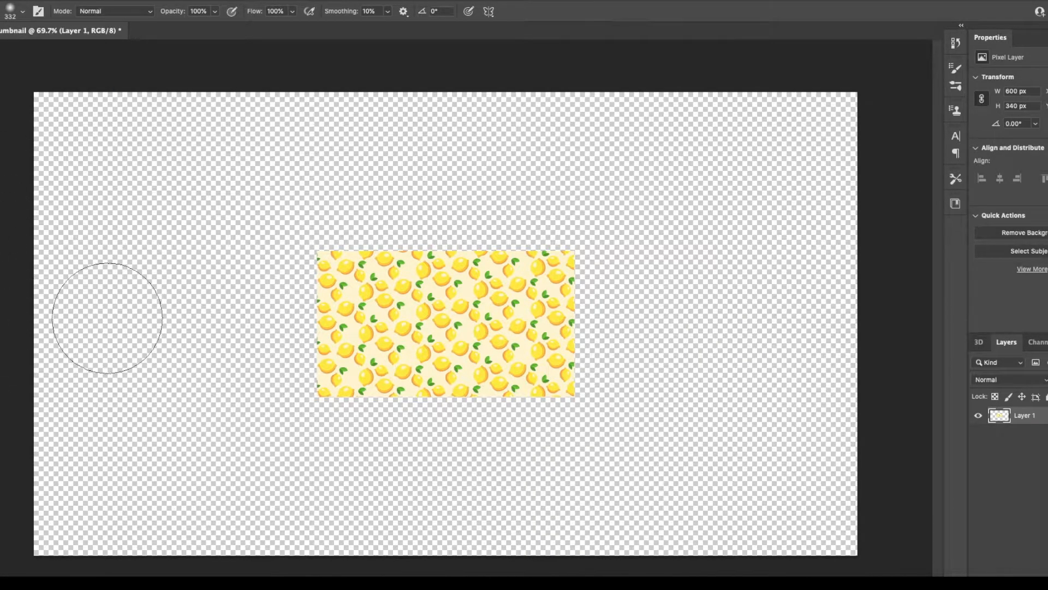
mouse_move(173, 484)
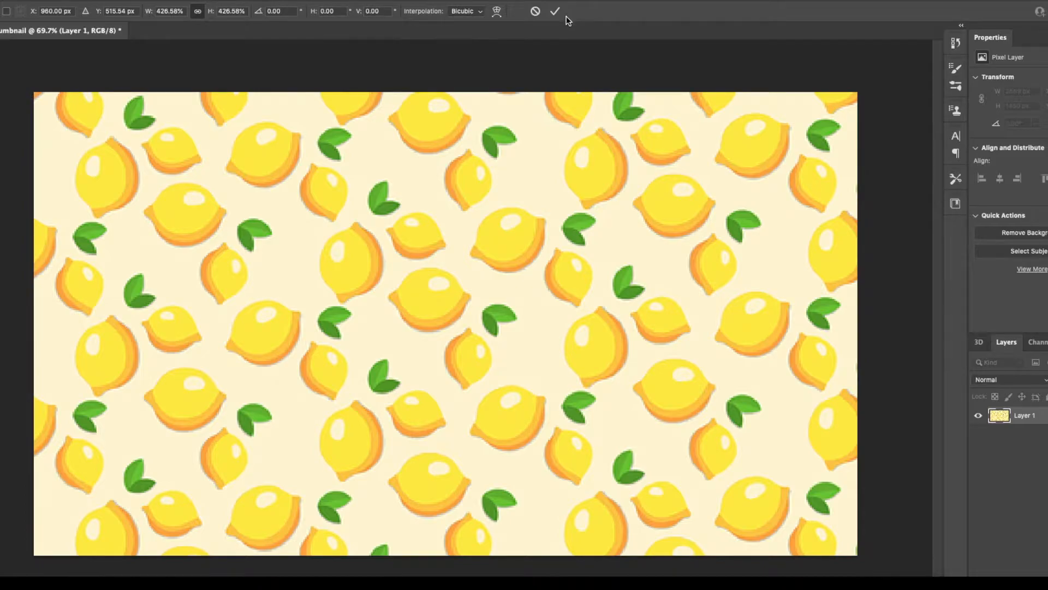
Commit the lemon pattern scaled to cover the whole canvas on Layer 1
left_click(554, 11)
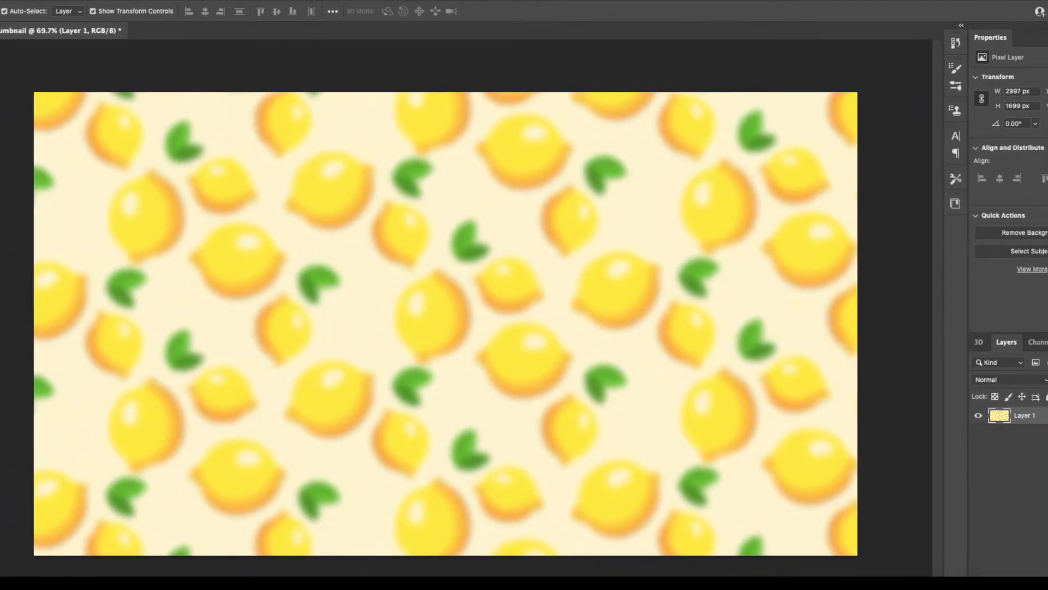
mouse_move(298, 150)
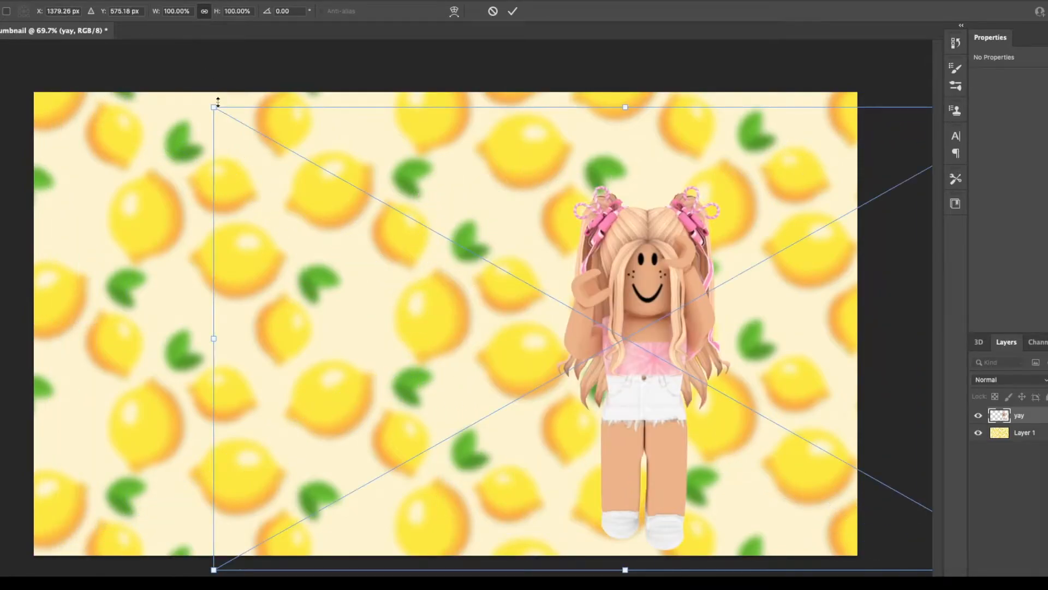
Enlarge the Roblox character and place it on the right of the background
left_click_drag(214, 107, 117, 48)
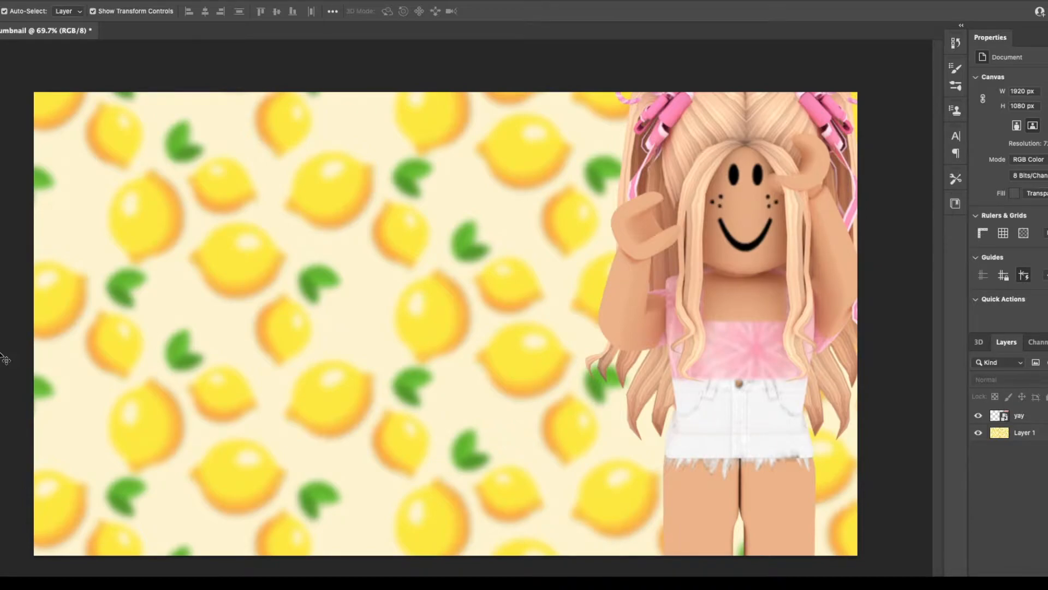
mouse_move(478, 340)
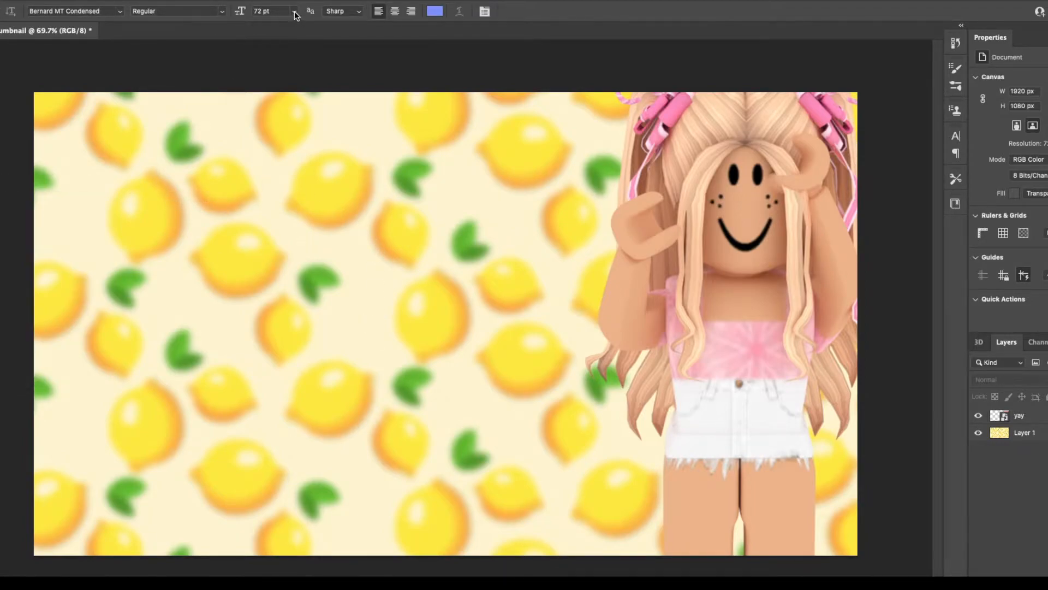
Keep the type size at 72 pt for Bernard MT Condensed and reach for the text colour
left_click(293, 11)
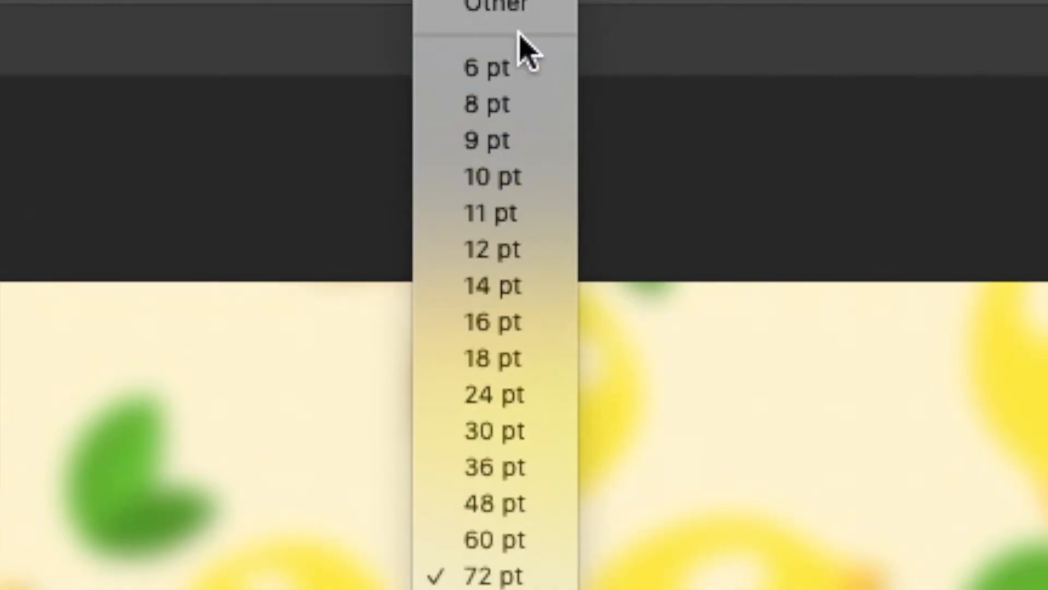
mouse_move(493, 573)
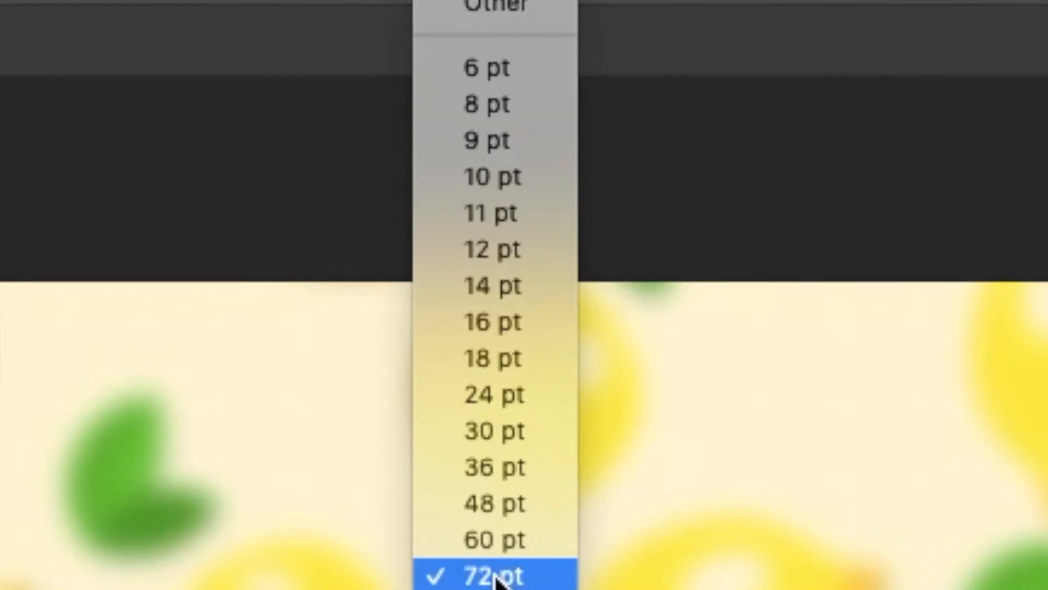
mouse_move(522, 57)
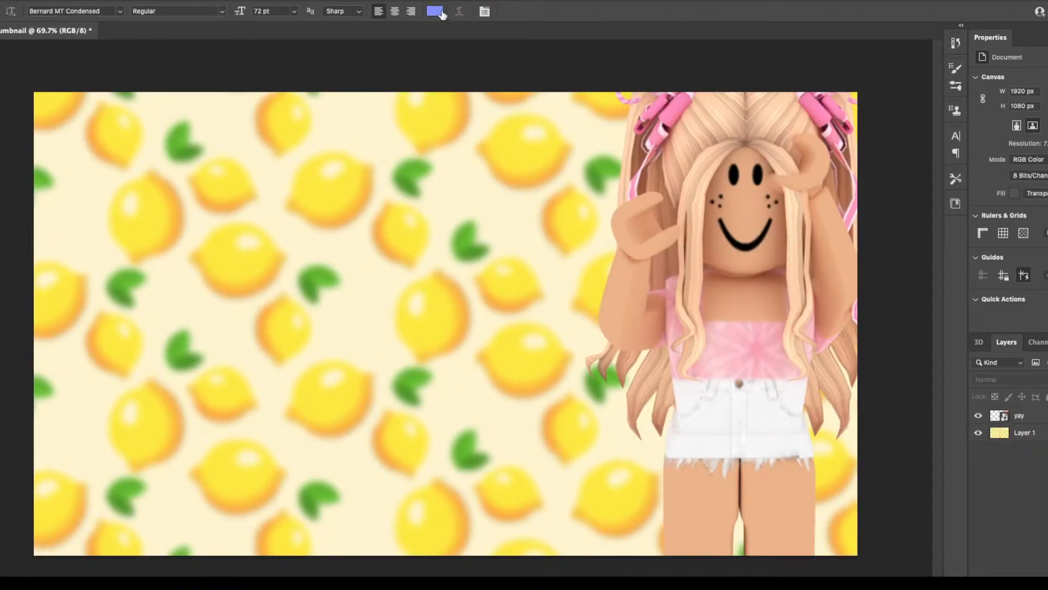
left_click(436, 11)
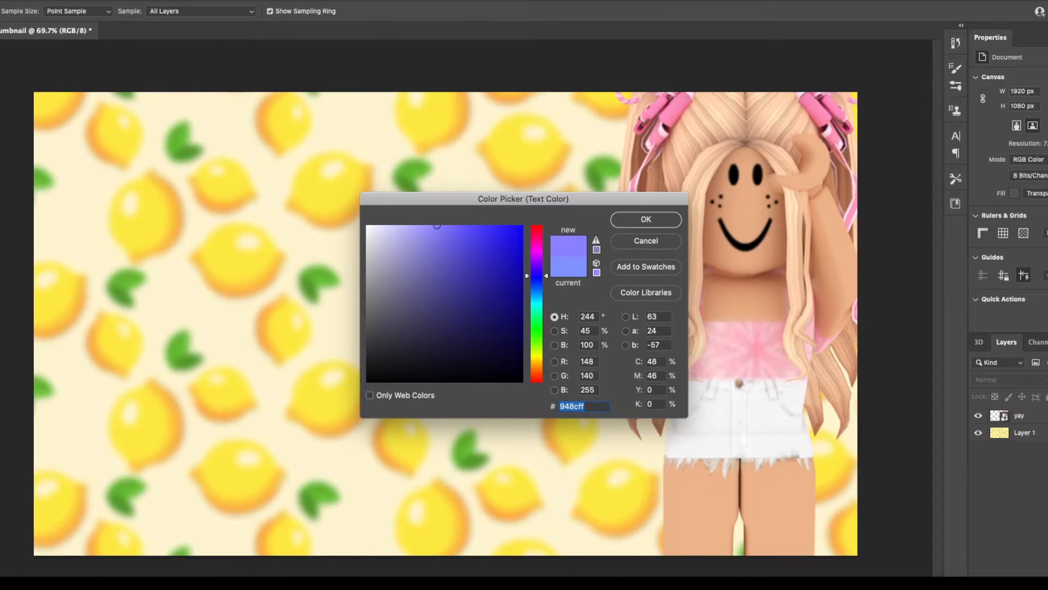
Set the text colour to hot pink in the Color Picker
left_click(644, 219)
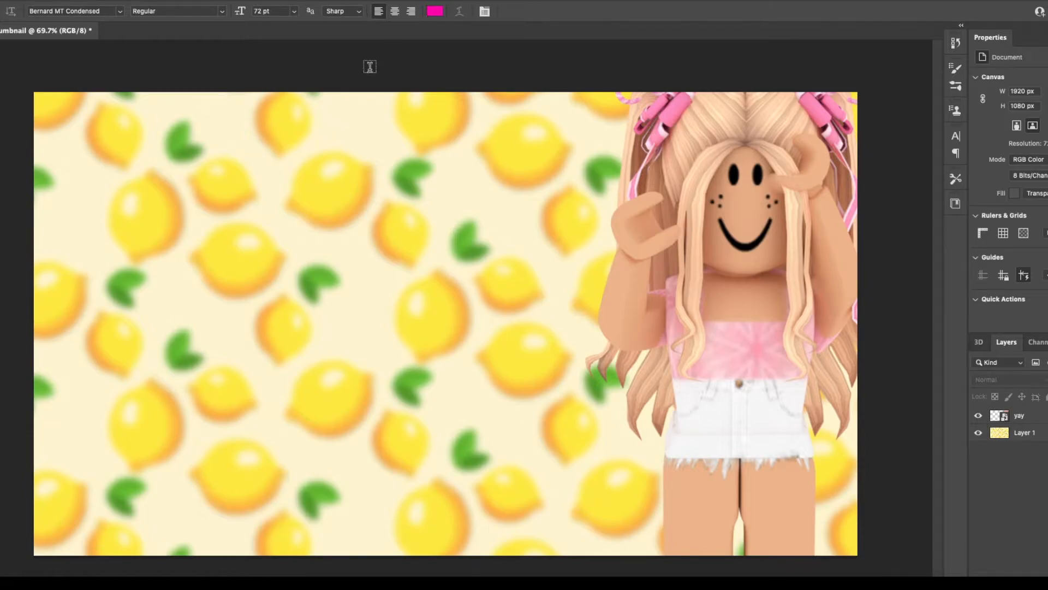
left_click(72, 11)
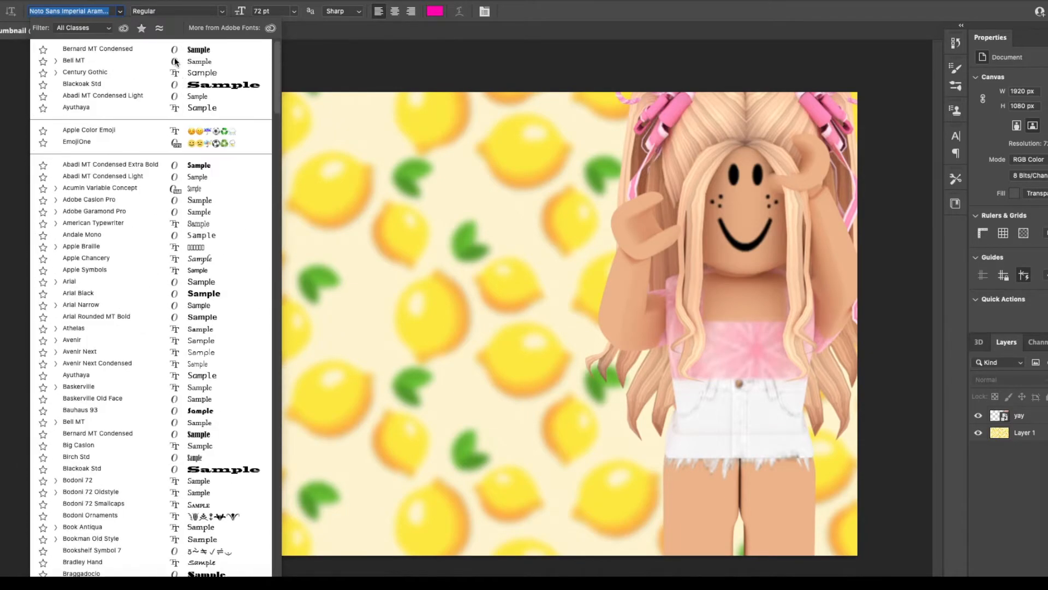
Add pink 'HOW I MAKE' text near the top left and enlarge it to about 171%
left_click(97, 434)
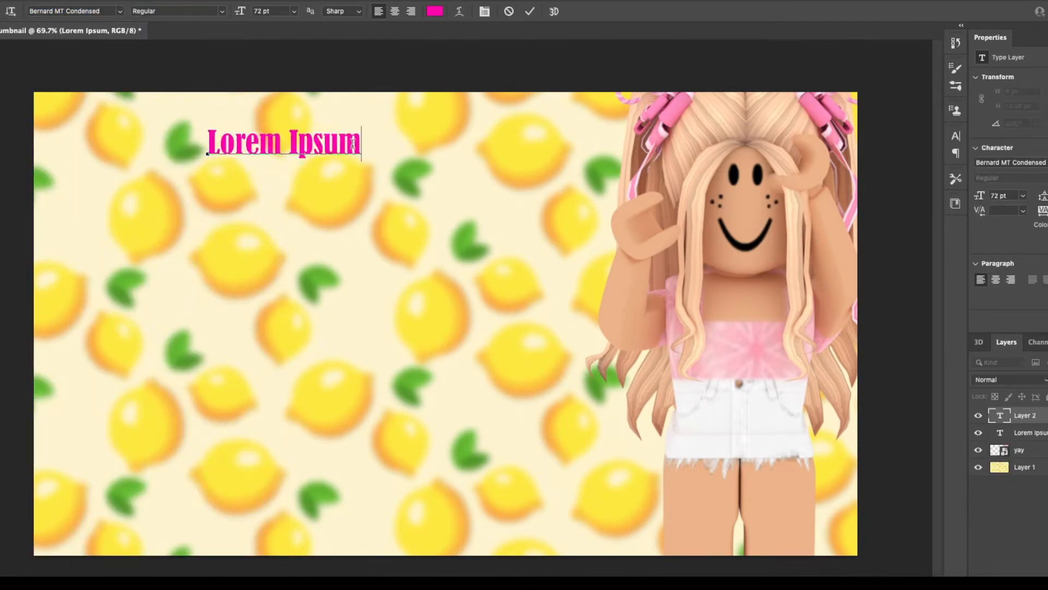
triple_click(284, 142)
type("HOW I MAKE")
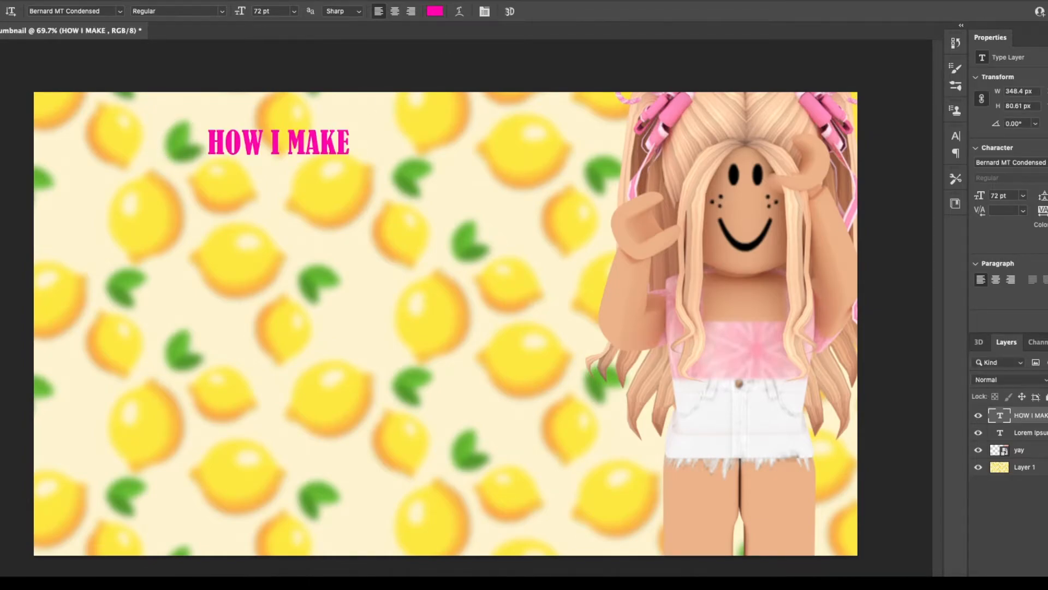
left_click_drag(277, 142, 428, 244)
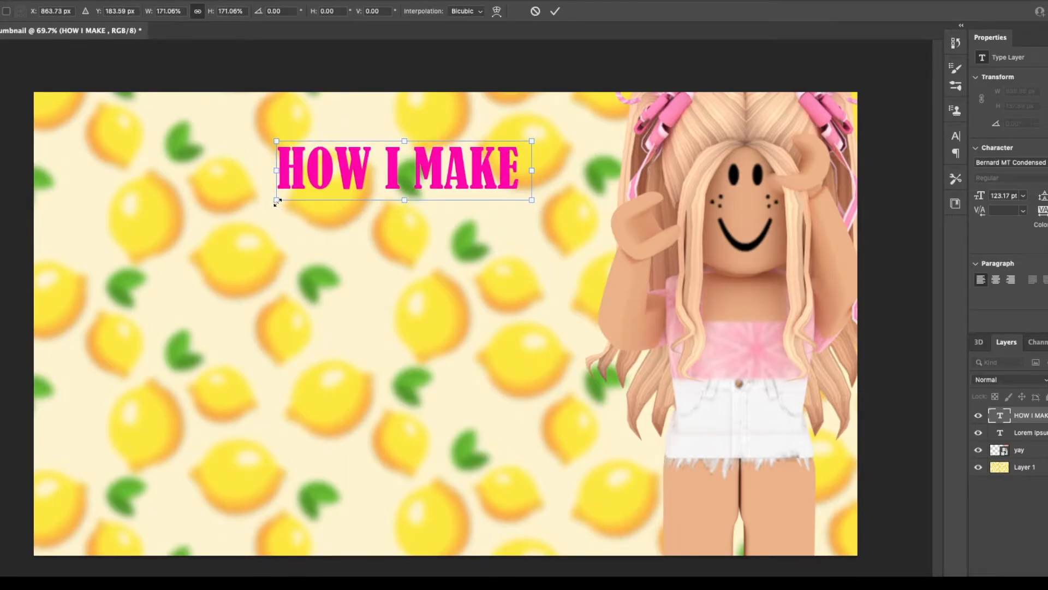
left_click(553, 11)
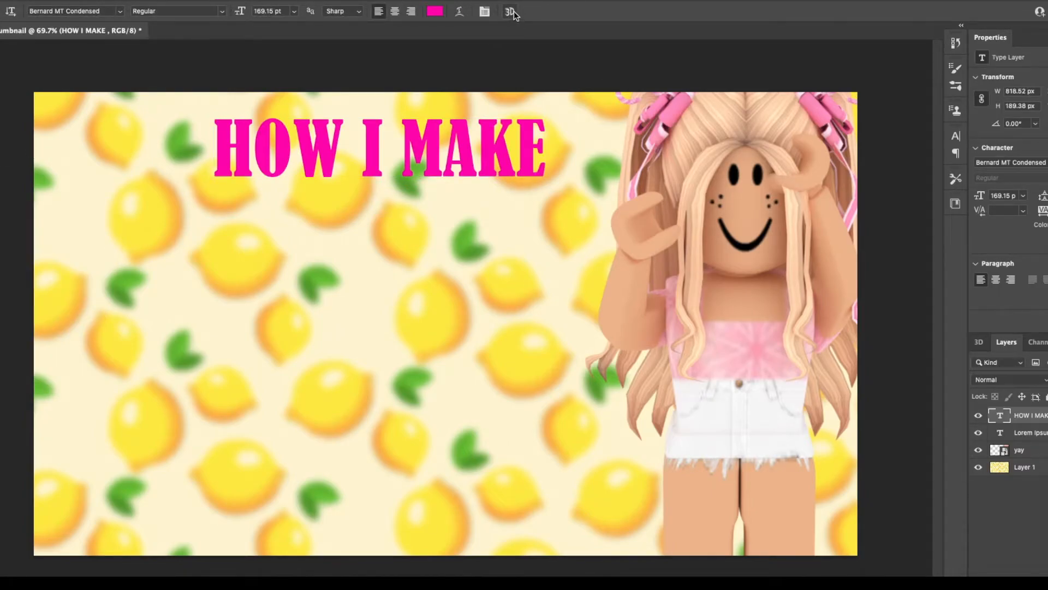
mouse_move(510, 11)
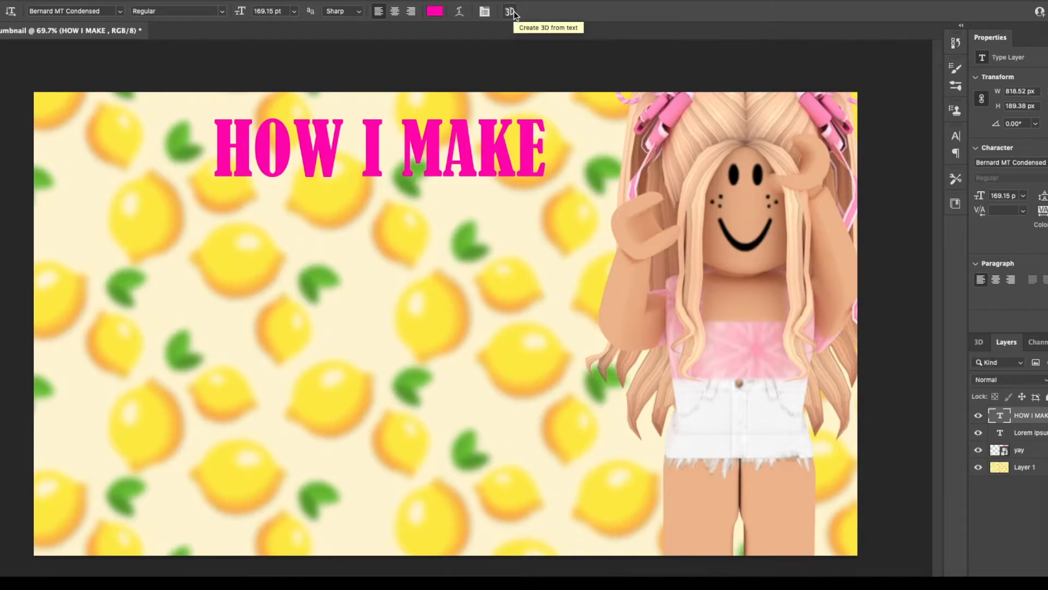
mouse_move(529, 19)
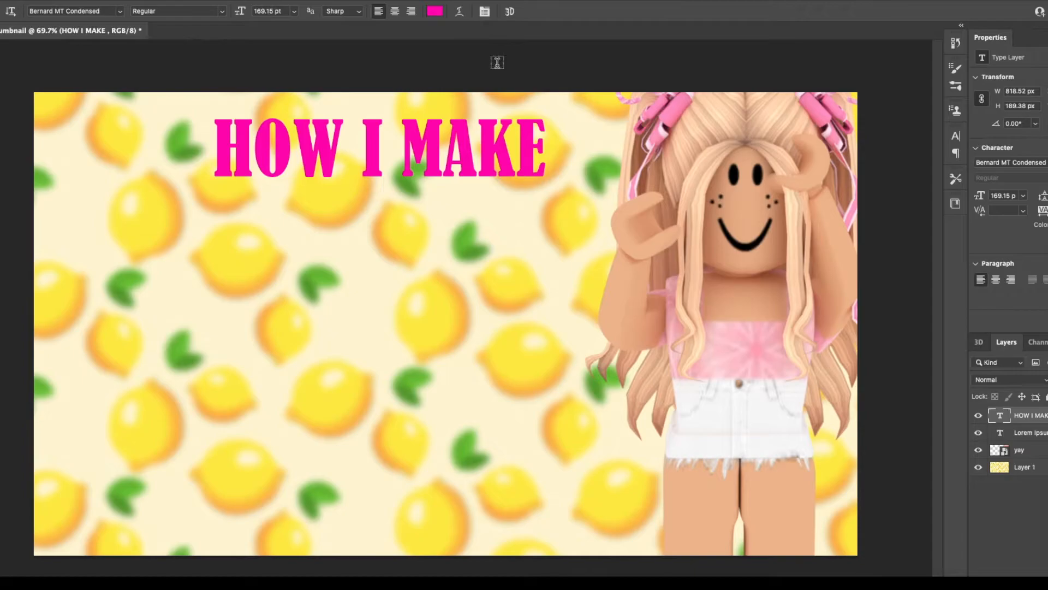
mouse_move(512, 20)
type("MY THUMBNAILS!")
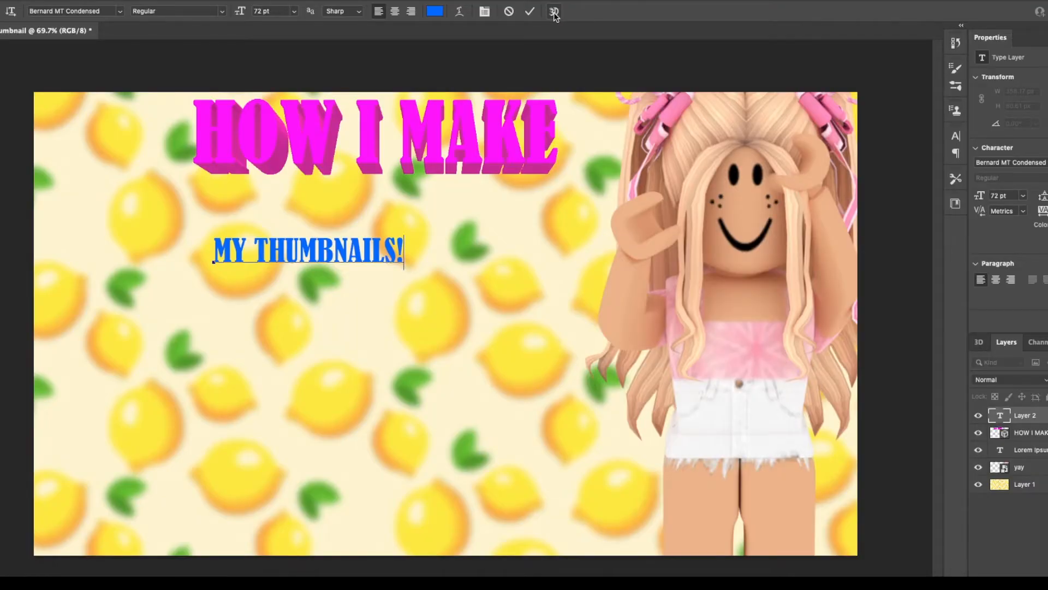
mouse_move(550, 14)
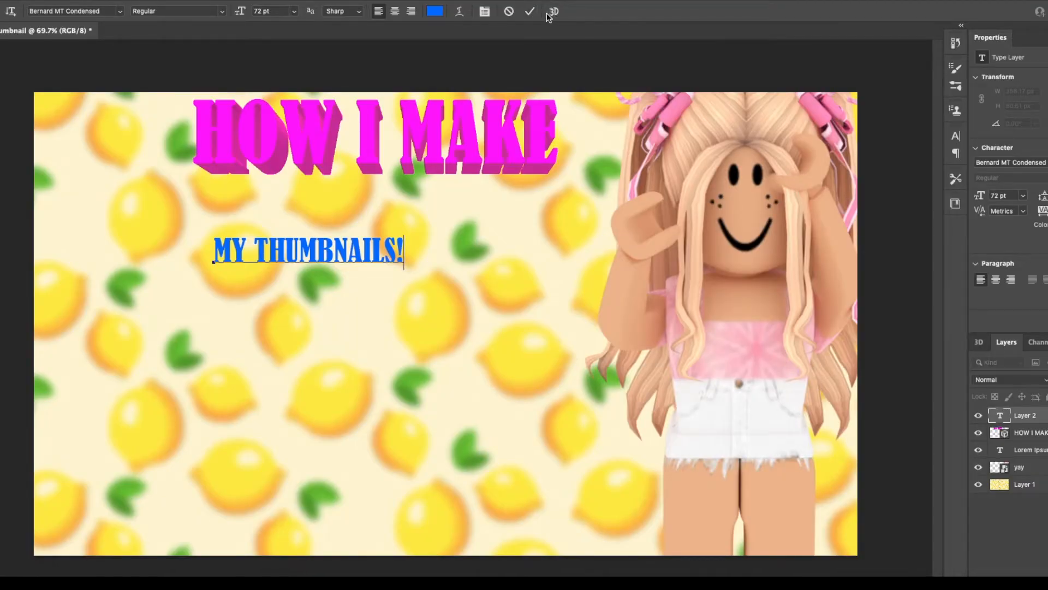
Extrude the blue 'MY THUMBNAILS!' text into 3D beneath the pink title
left_click(528, 11)
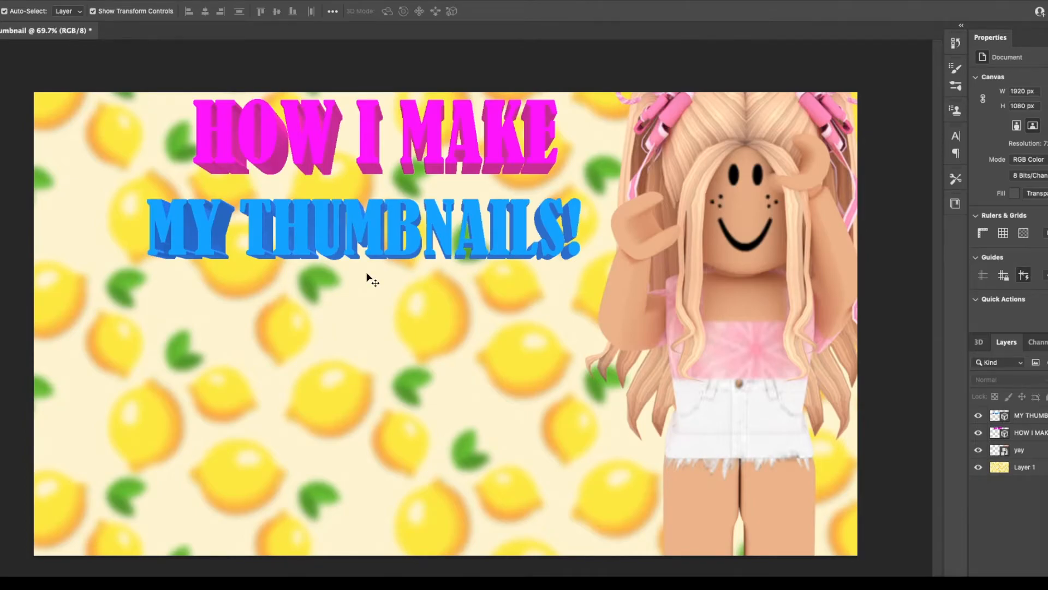
mouse_move(958, 513)
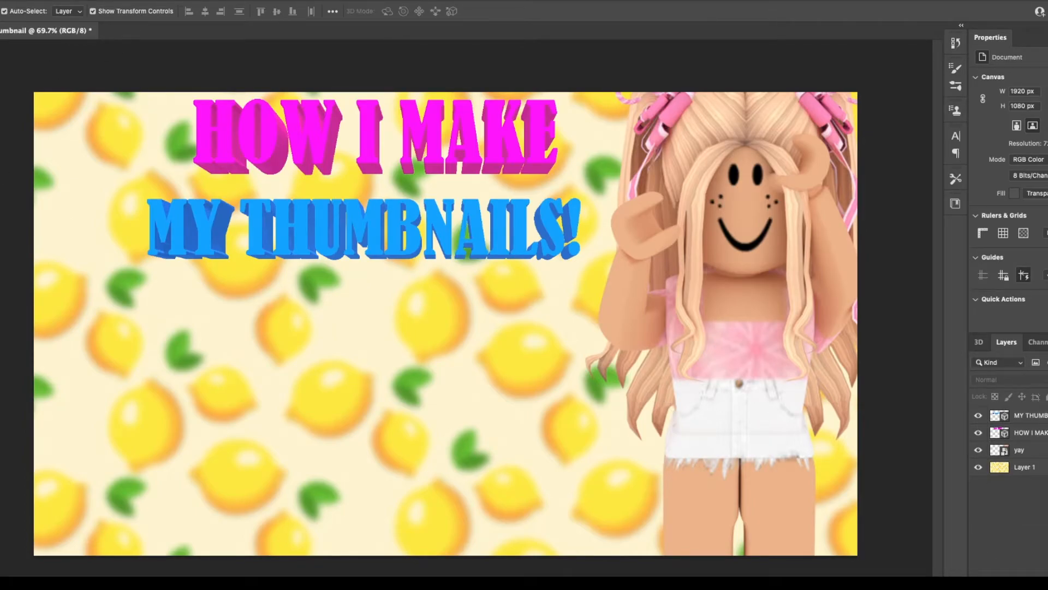
Delete the empty leftover Layer 2 and re-show the background and MY THUMBNAILS! layers
left_click(236, 372)
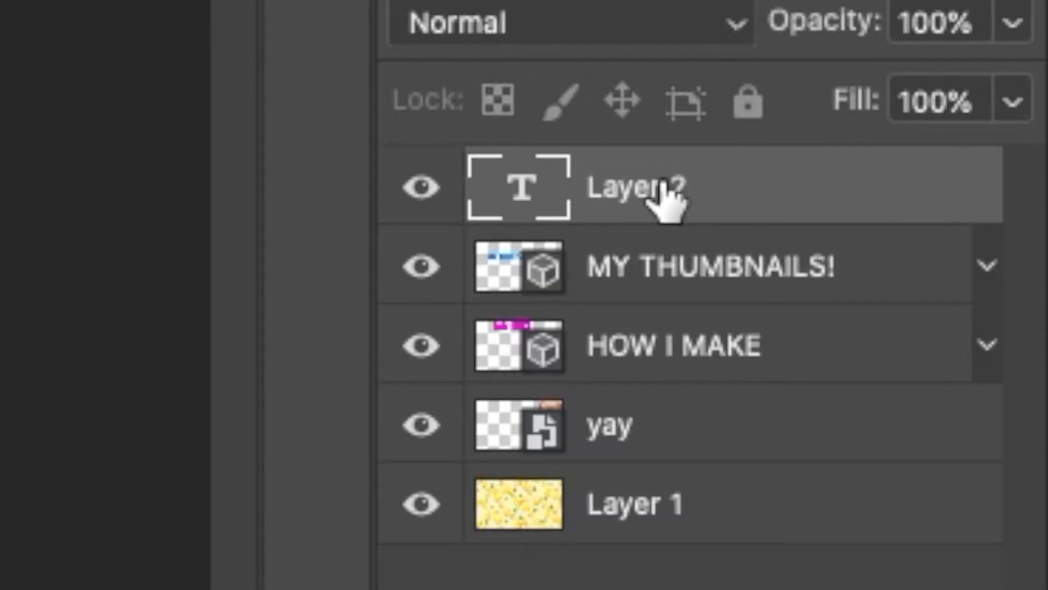
right_click(649, 187)
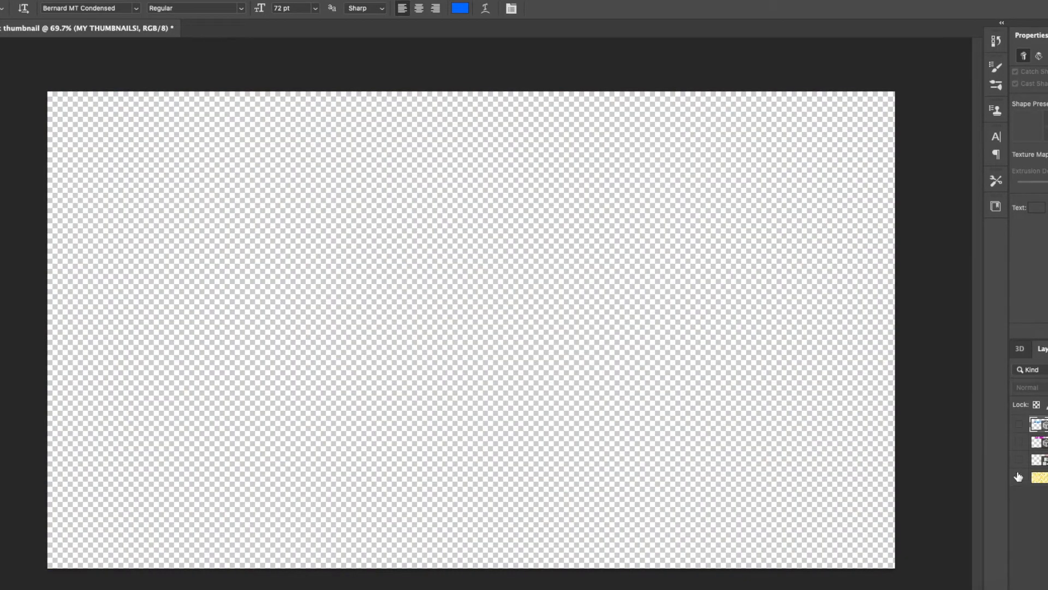
left_click(1019, 459)
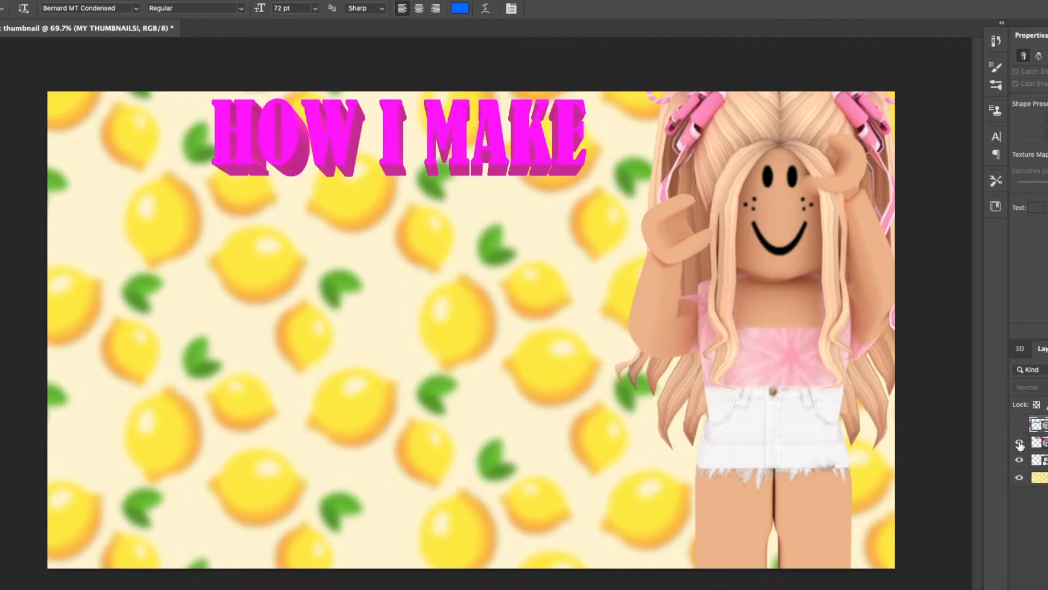
left_click(1019, 442)
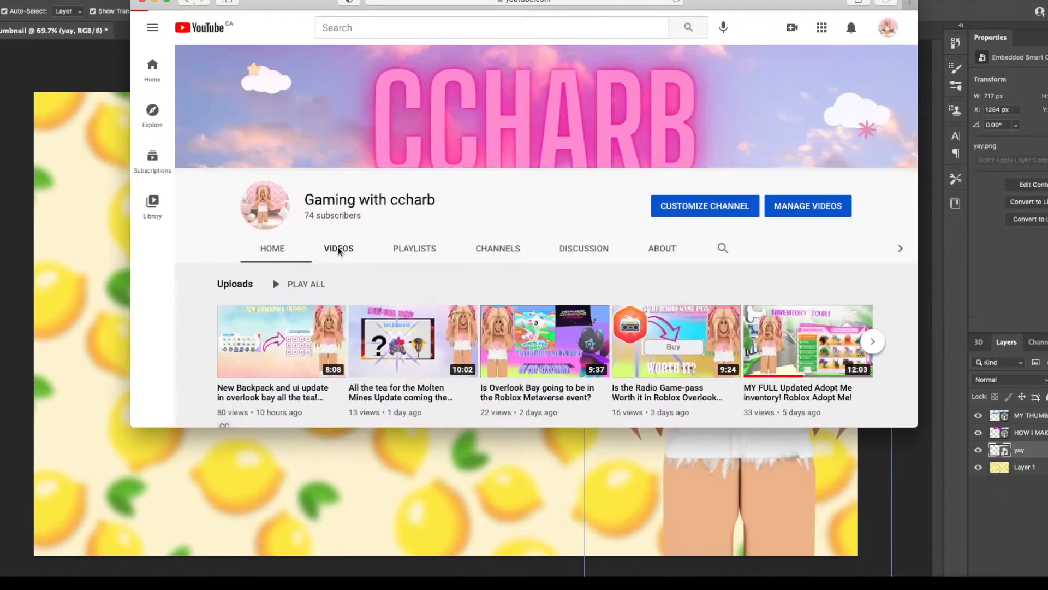
Scroll down the channel's Videos page through the uploaded thumbnails
scroll("down", 3)
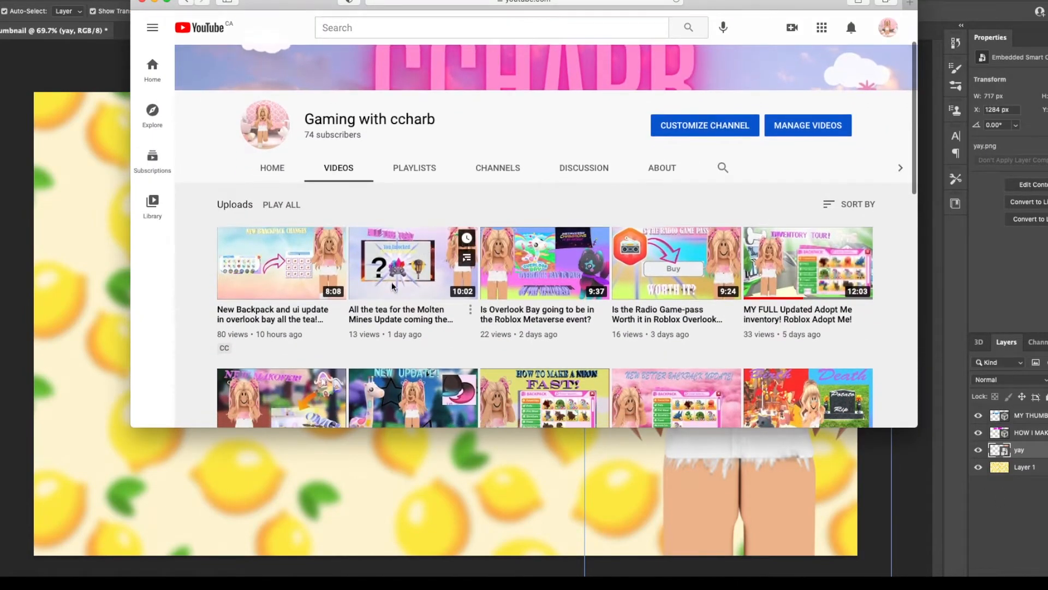
mouse_move(647, 249)
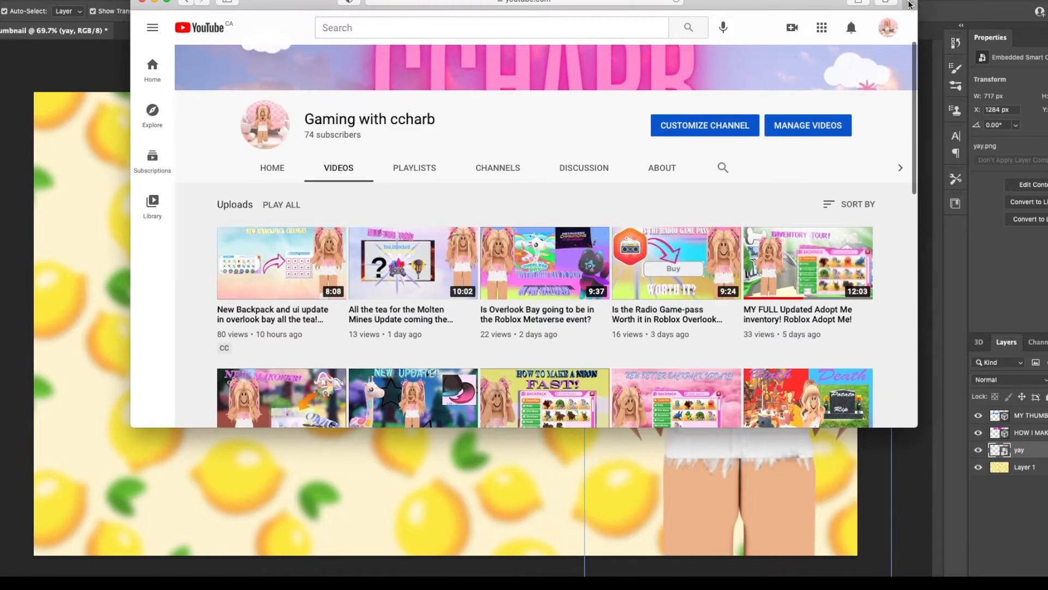
mouse_move(553, 302)
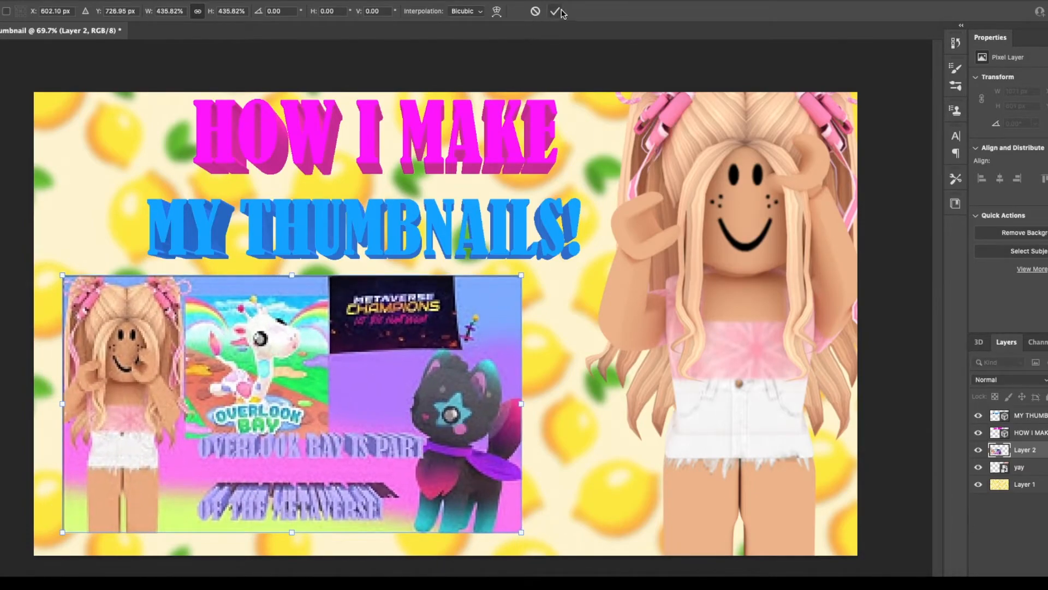
Remove the Overlook Bay collage and pick a pink heart overlay from image search
left_click(555, 11)
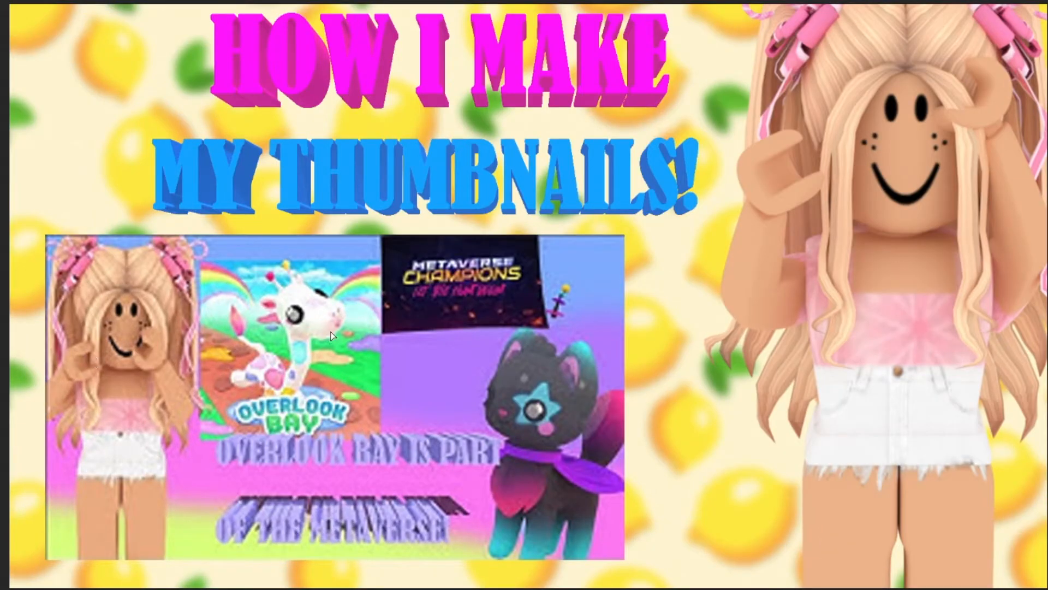
left_click(332, 336)
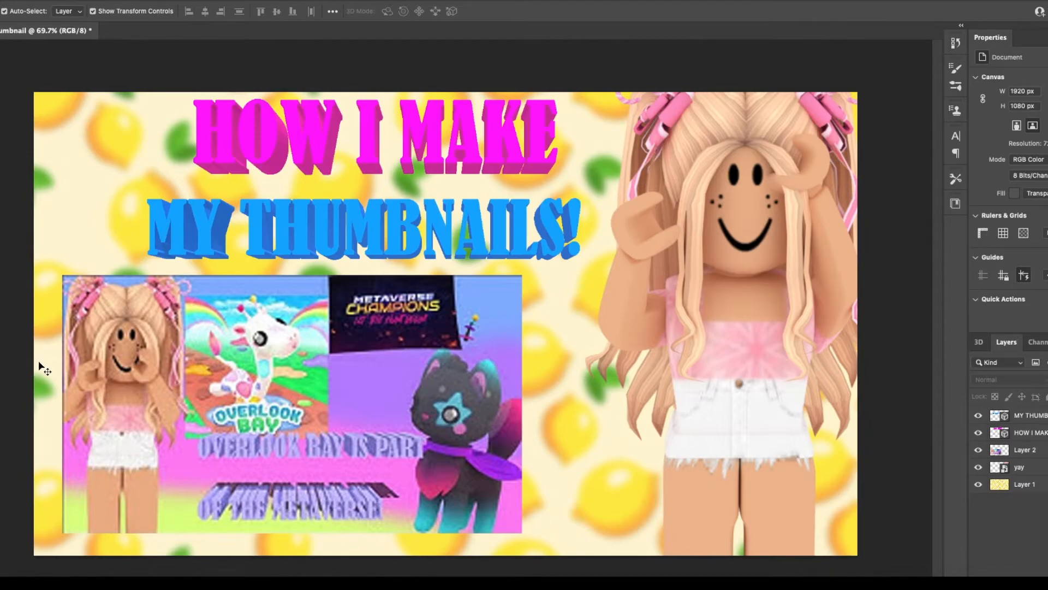
mouse_move(190, 334)
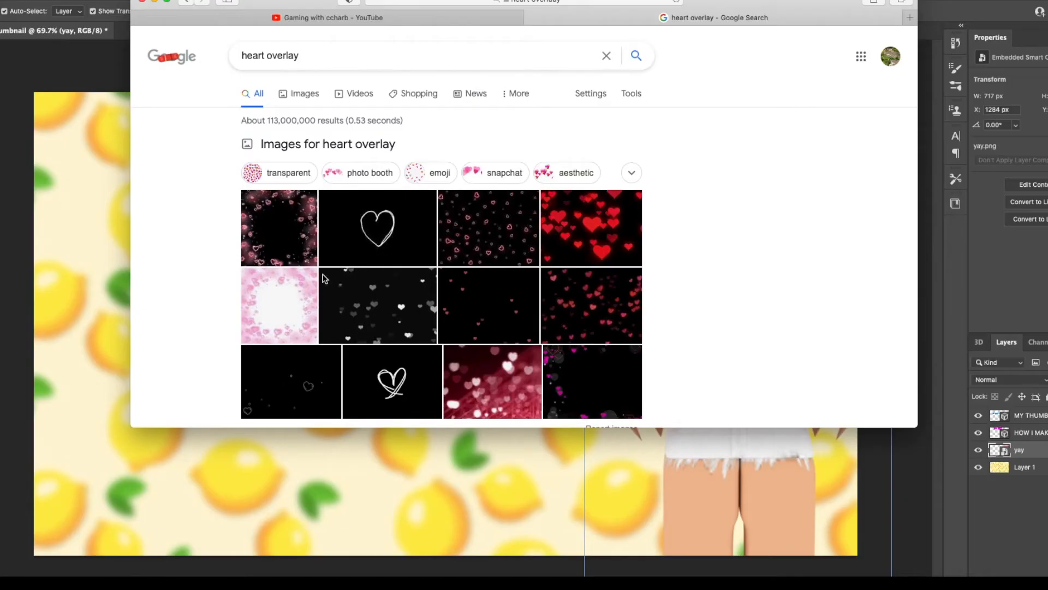
left_click(303, 93)
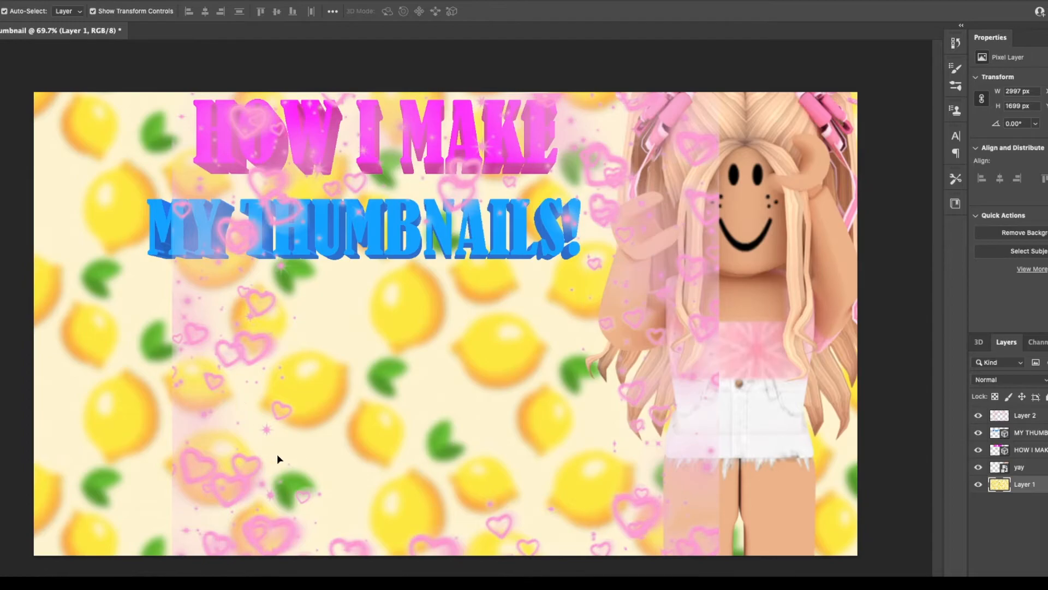
Move the heart overlay layer beneath the character and commit its enlarged transform
left_click(1025, 415)
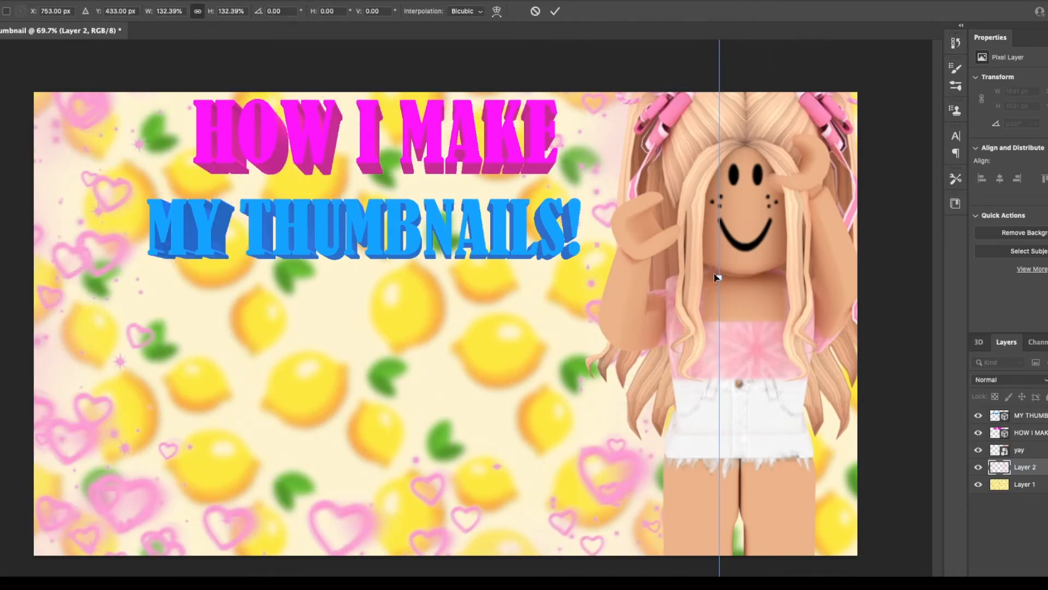
left_click(553, 10)
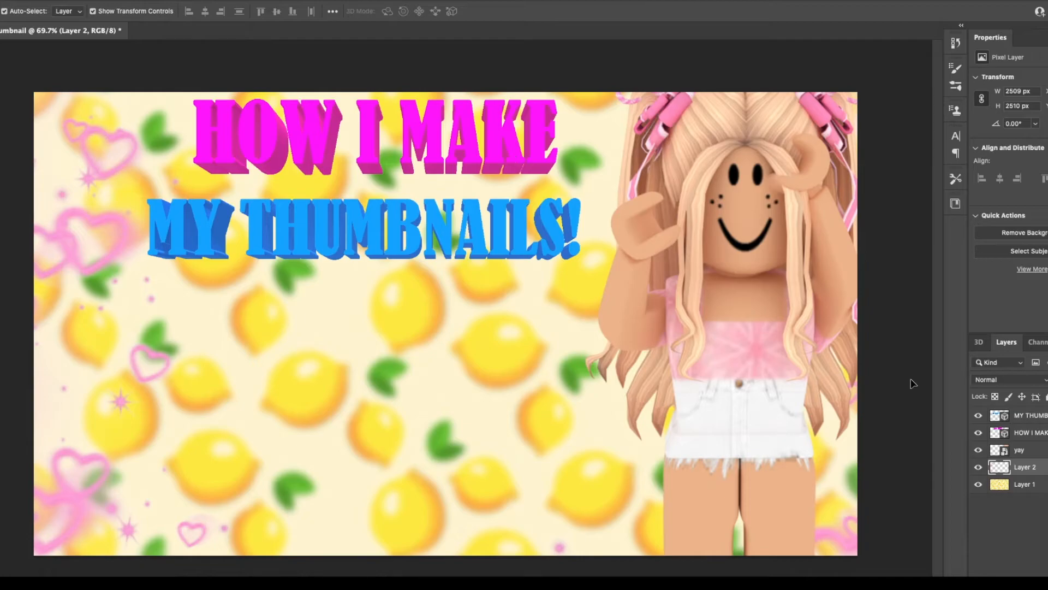
mouse_move(554, 119)
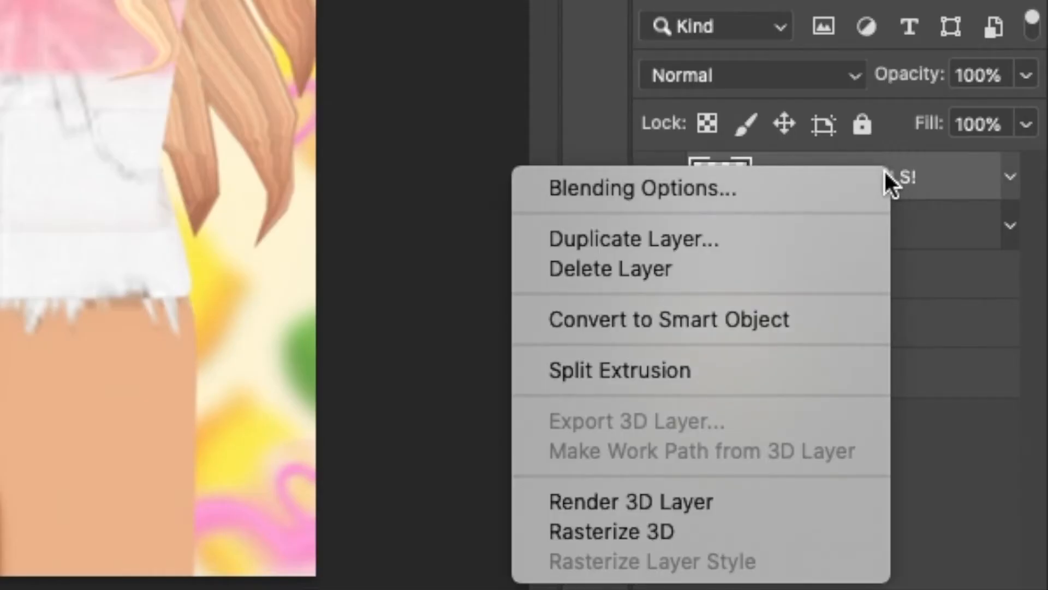
Add a thin 9 px Stroke positioned Outside to the MY THUMBNAILS! text
left_click(640, 189)
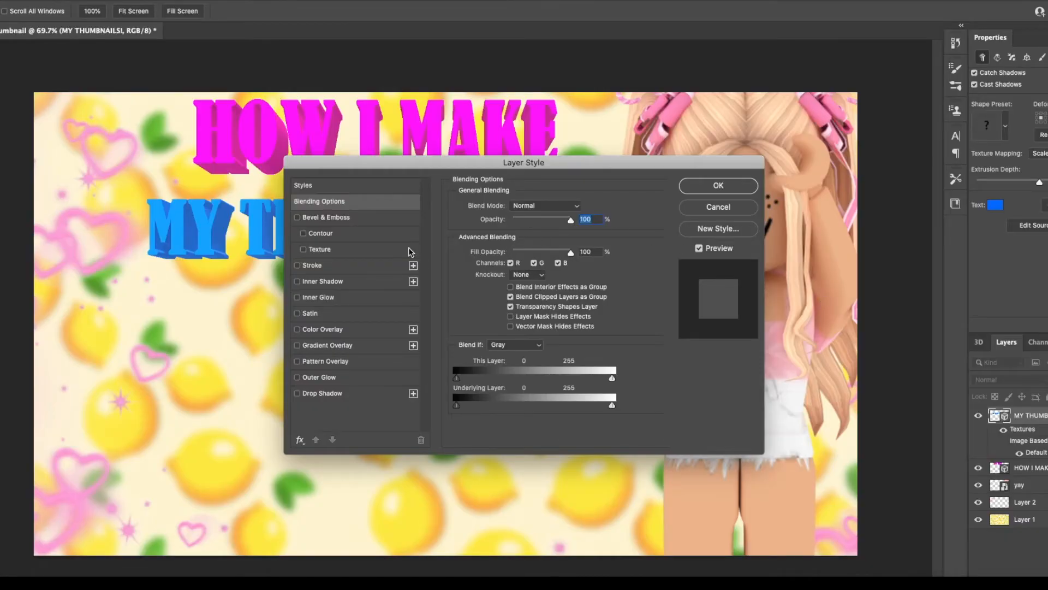
left_click(297, 264)
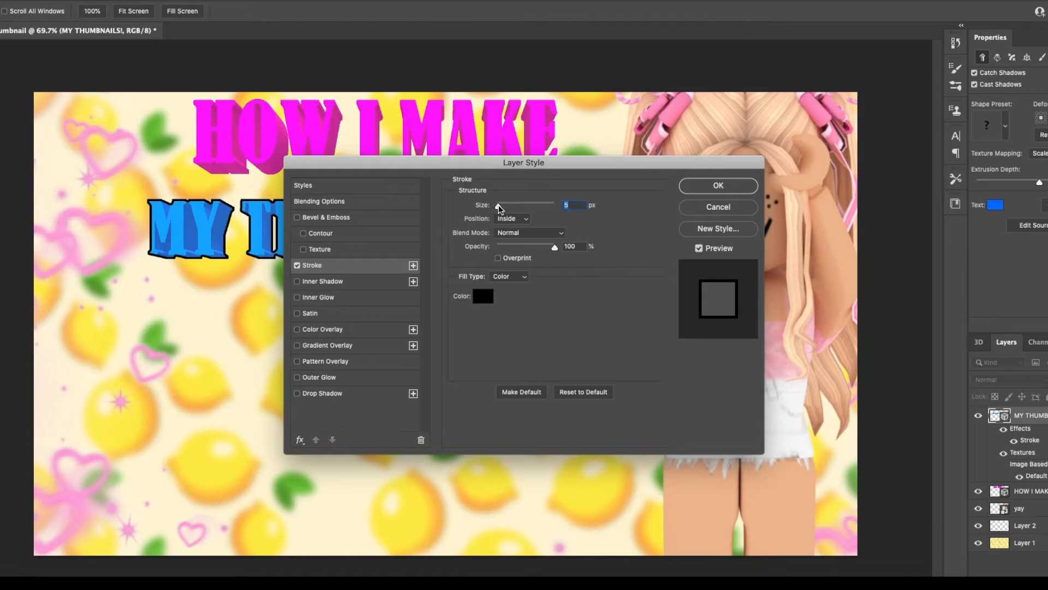
left_click(483, 296)
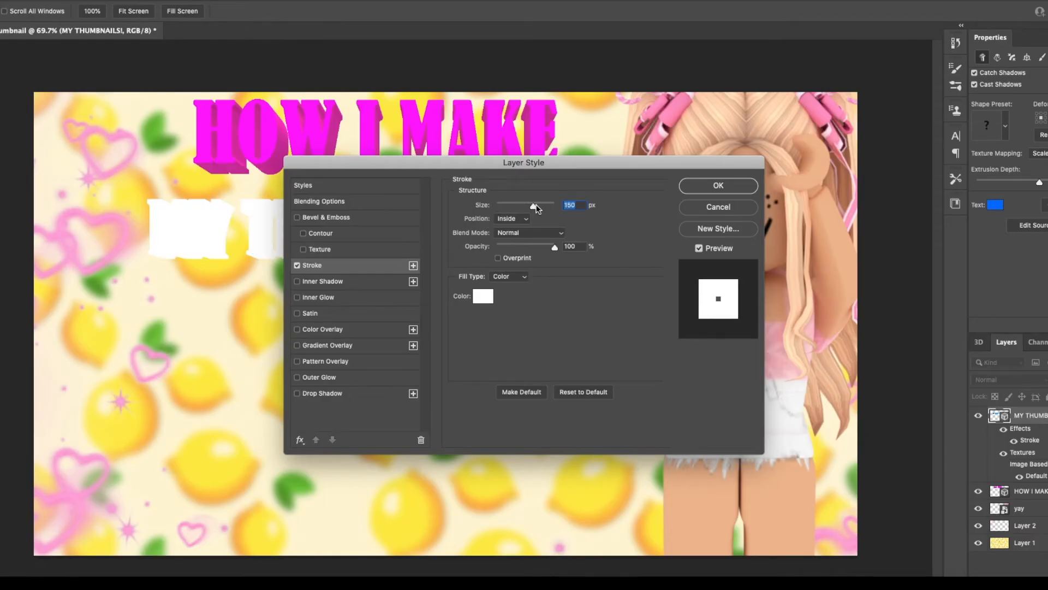
left_click(511, 218)
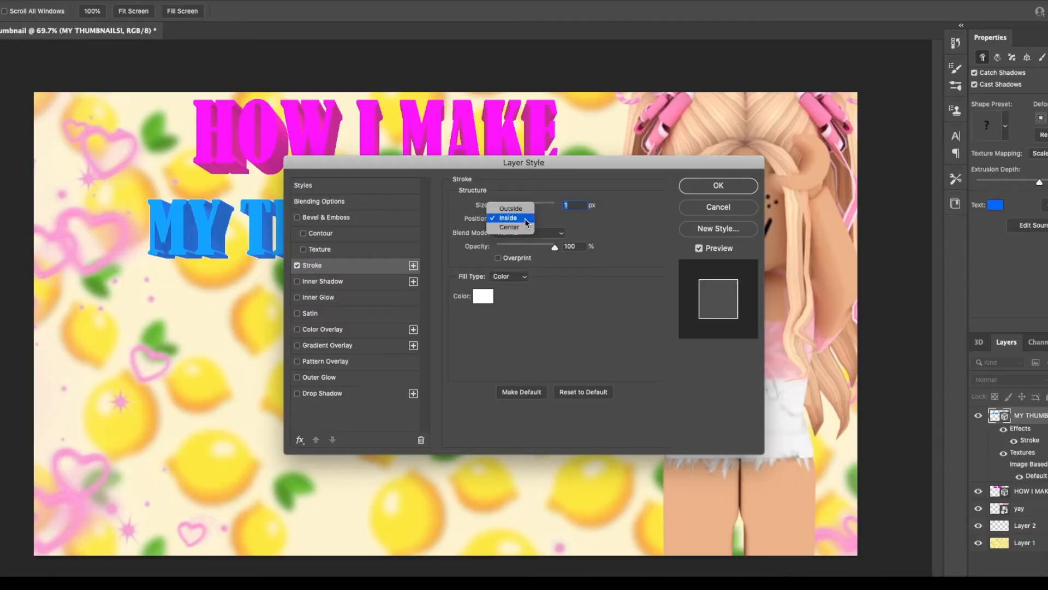
left_click(510, 207)
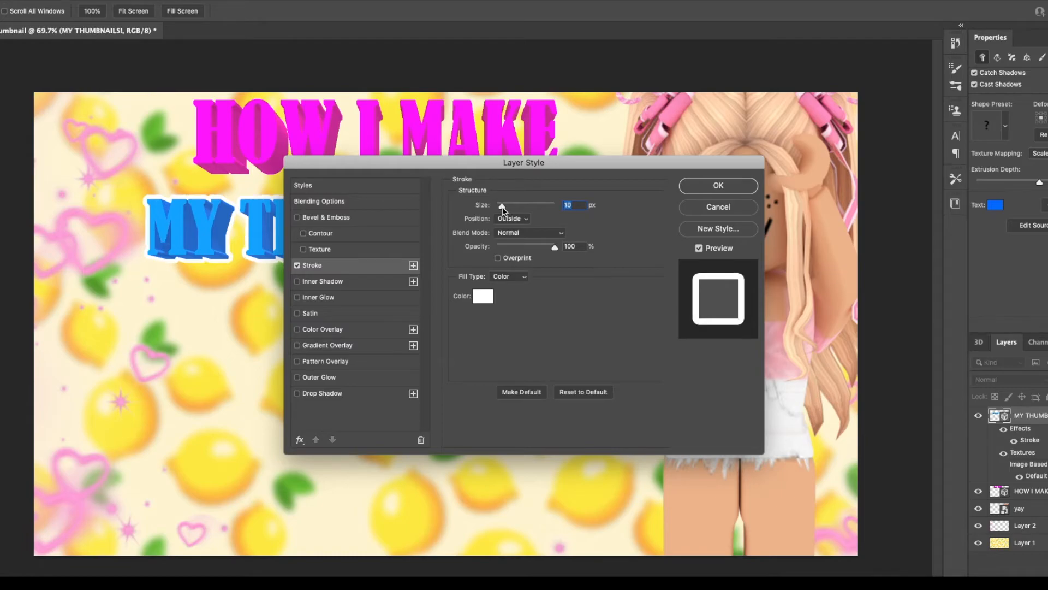
left_click(501, 204)
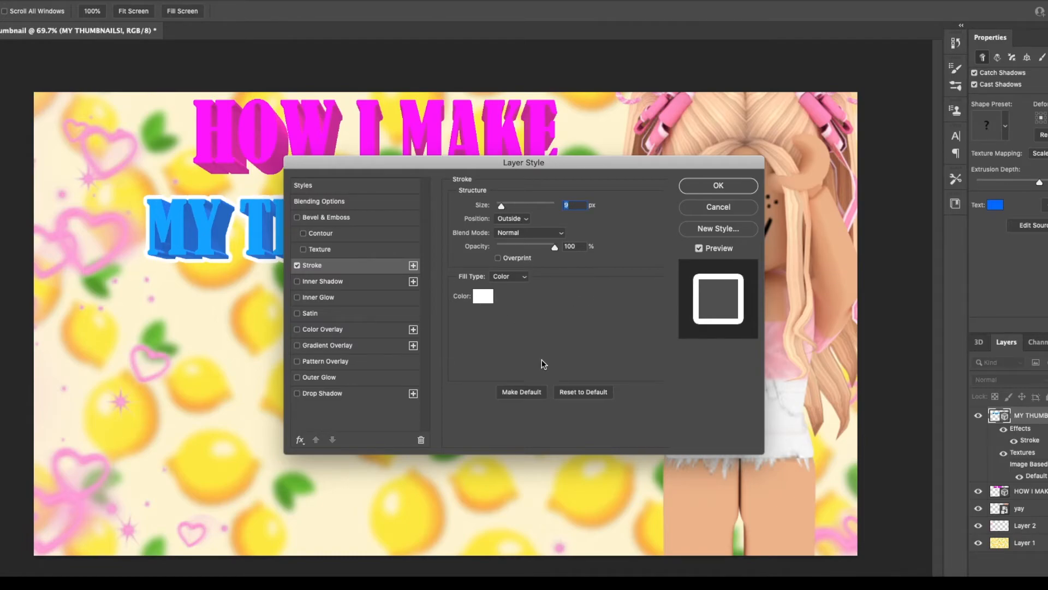
mouse_move(632, 293)
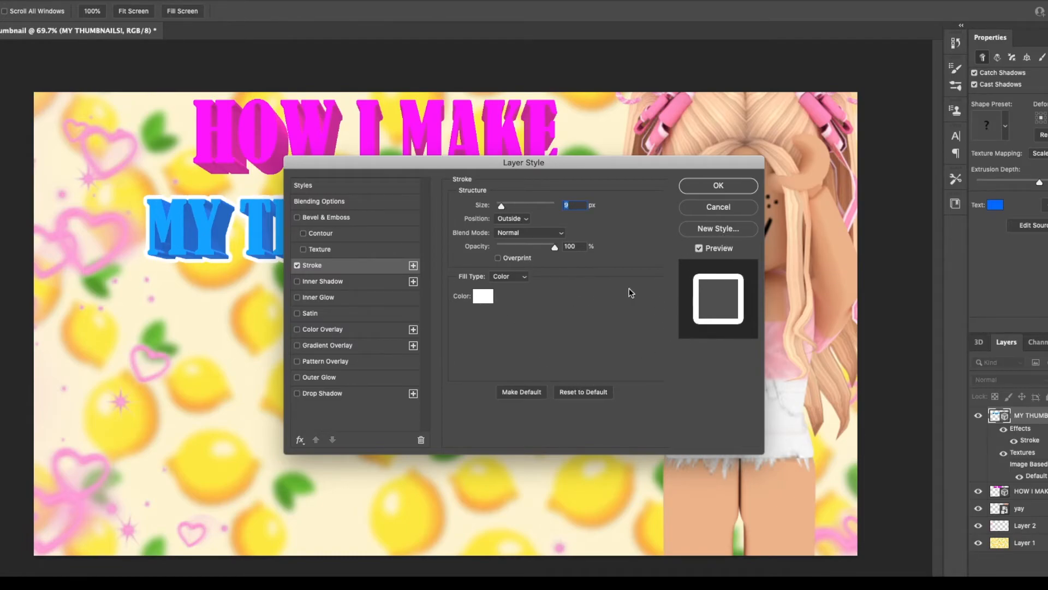
Keep the stroke colour white after trying purples, then enable Inner Shadow
left_click(482, 296)
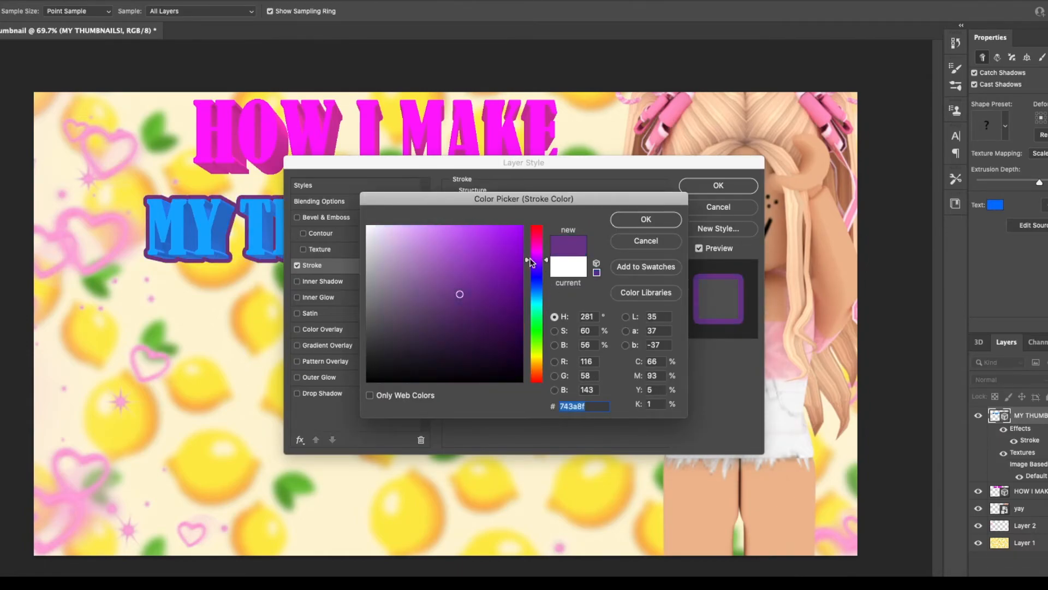
left_click(520, 227)
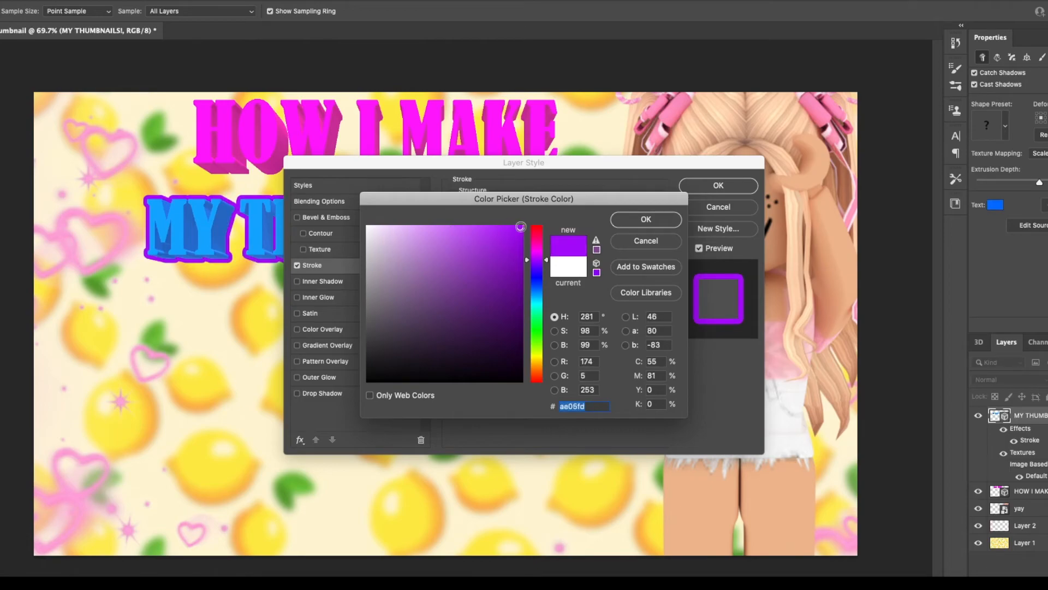
left_click(398, 226)
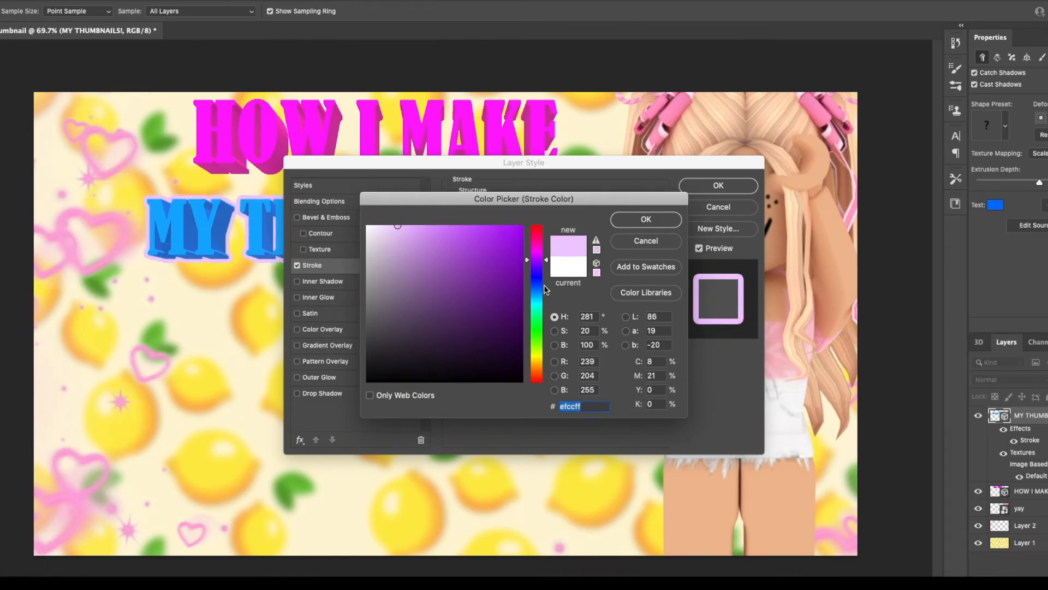
left_click(644, 220)
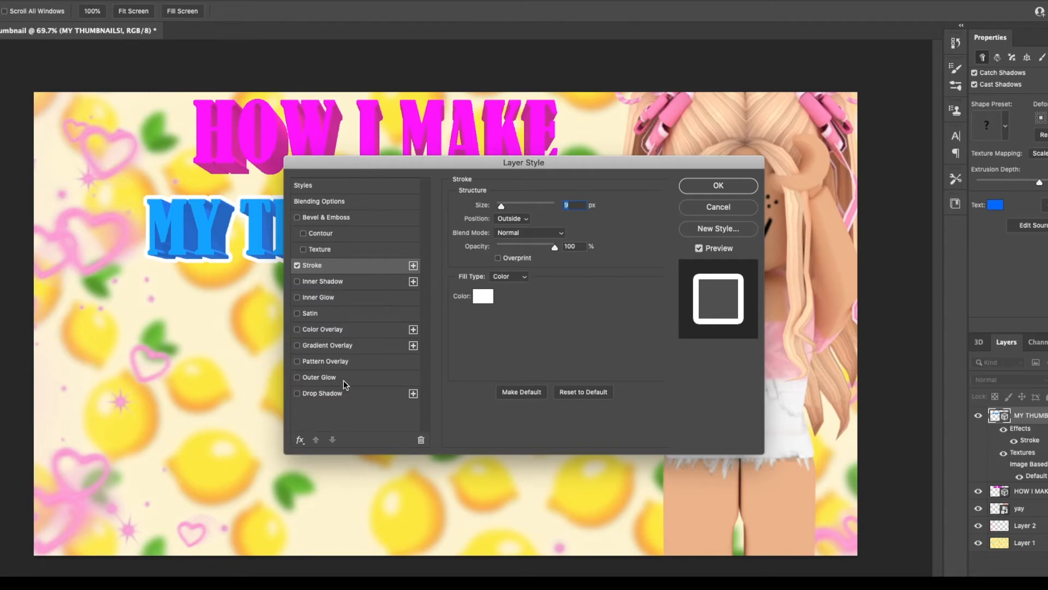
left_click(297, 280)
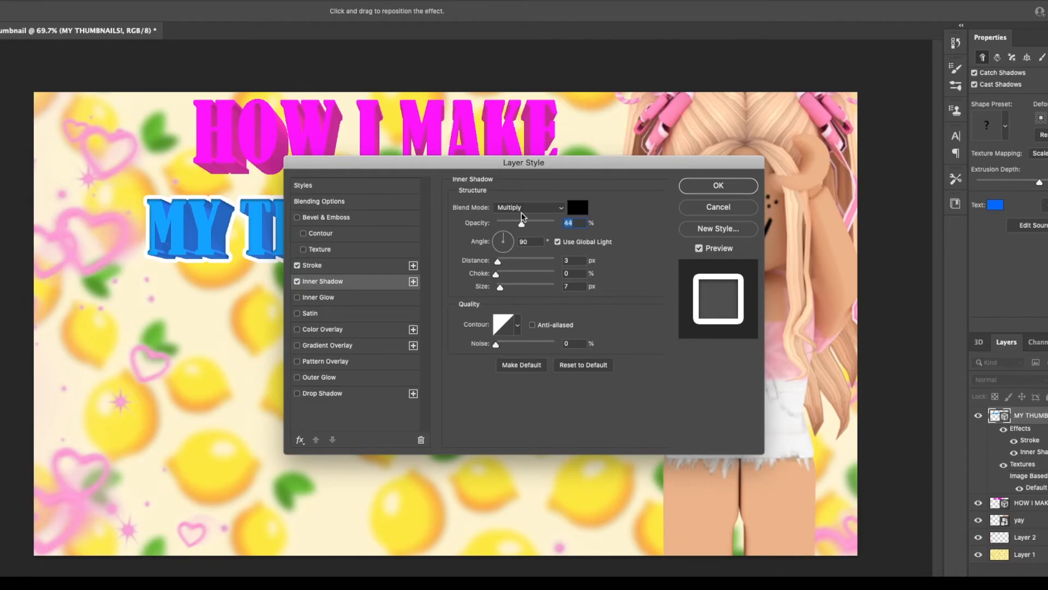
mouse_move(395, 308)
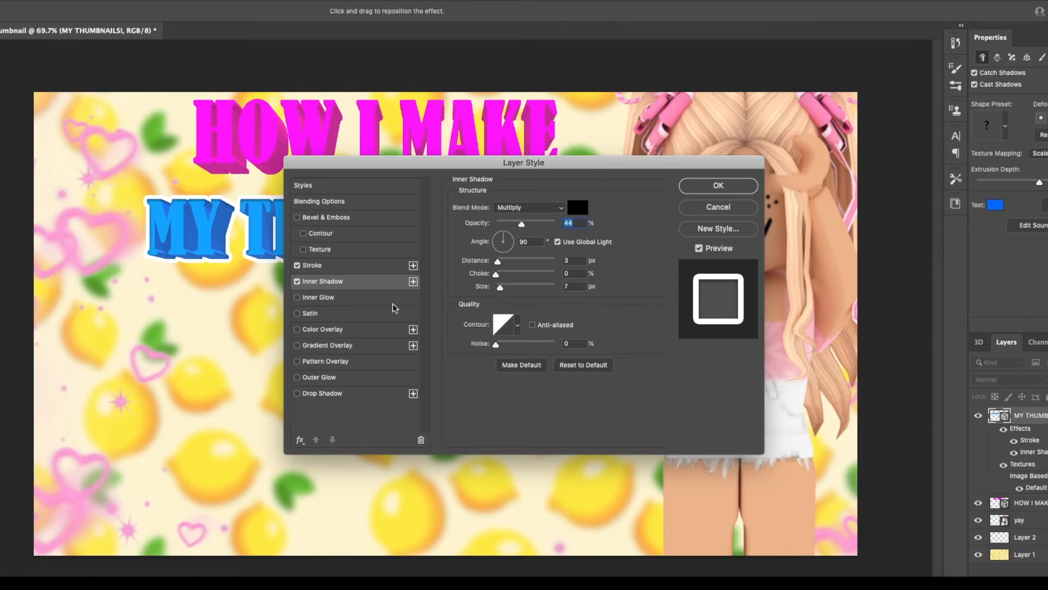
Add Inner Glow, apply the effects to MY THUMBNAILS!, and style HOW I MAKE to match
left_click(321, 393)
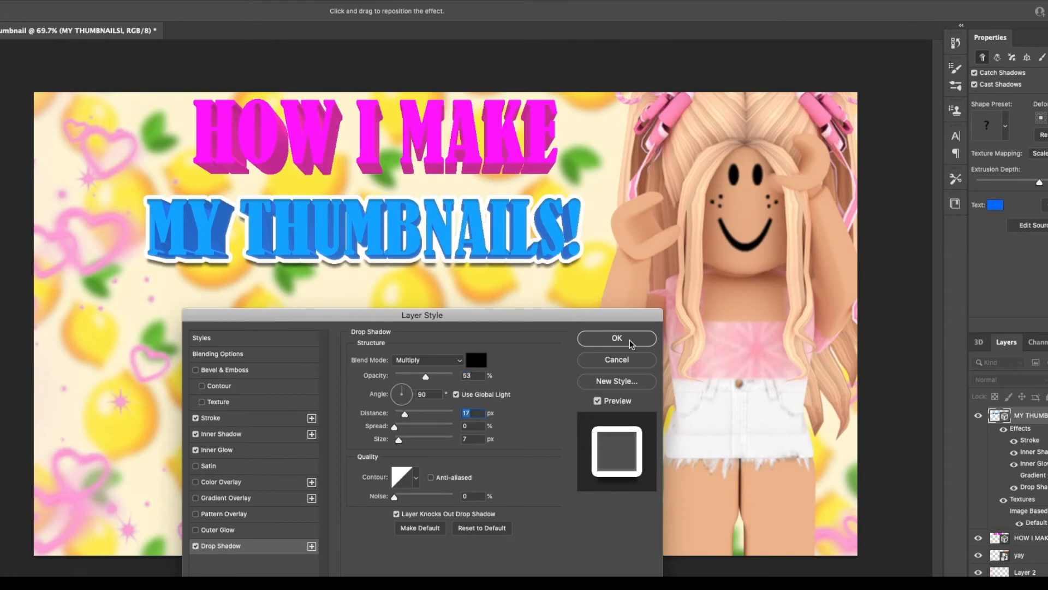
left_click(615, 337)
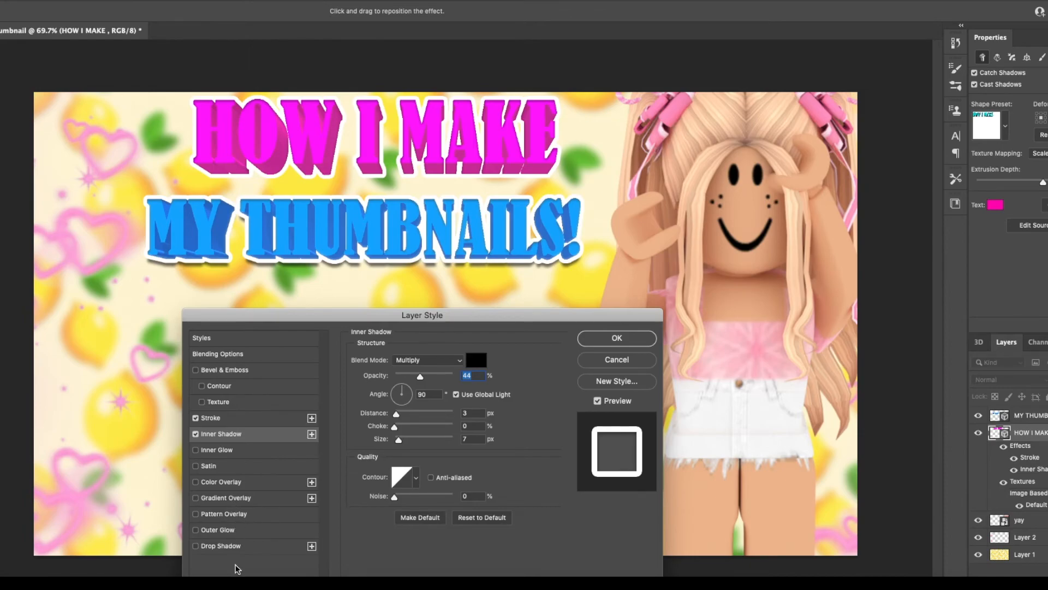
left_click(220, 546)
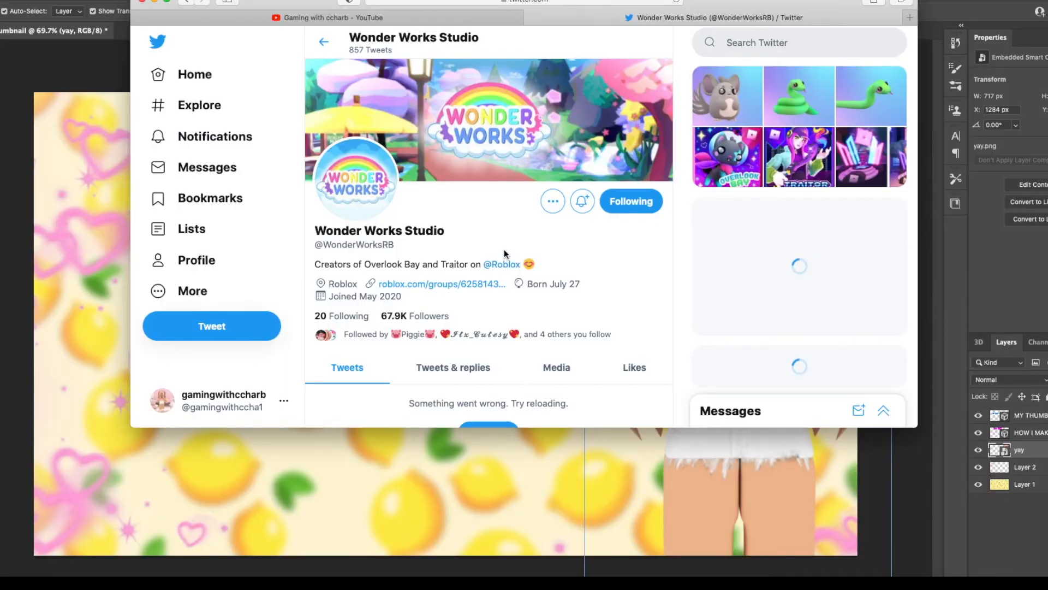
Scroll the Wonder Works Studio profile down to the Ms. Chinchilla tweet
scroll("down", 3)
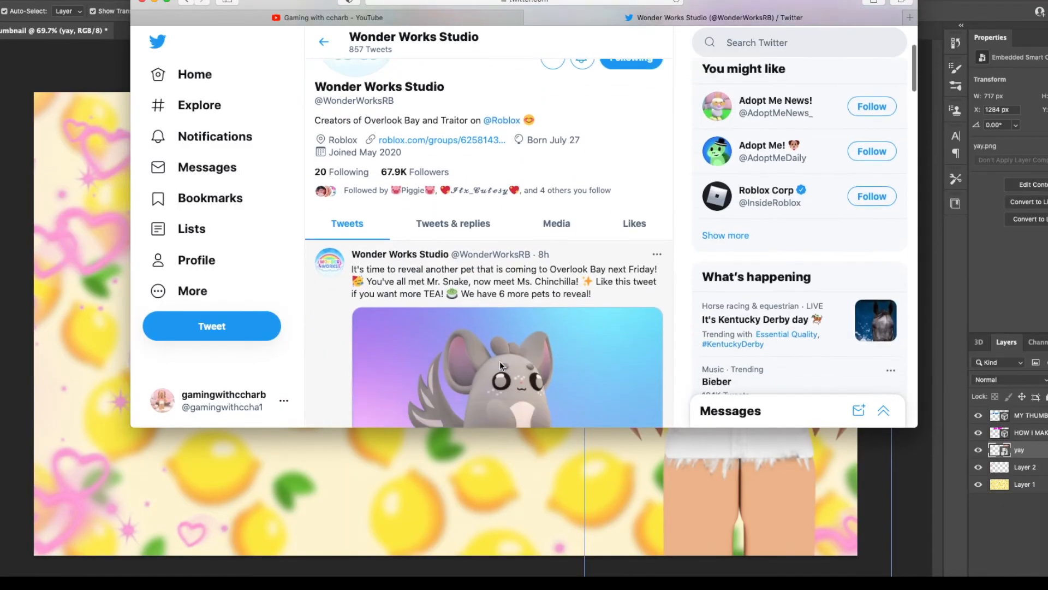
scroll("down", 3)
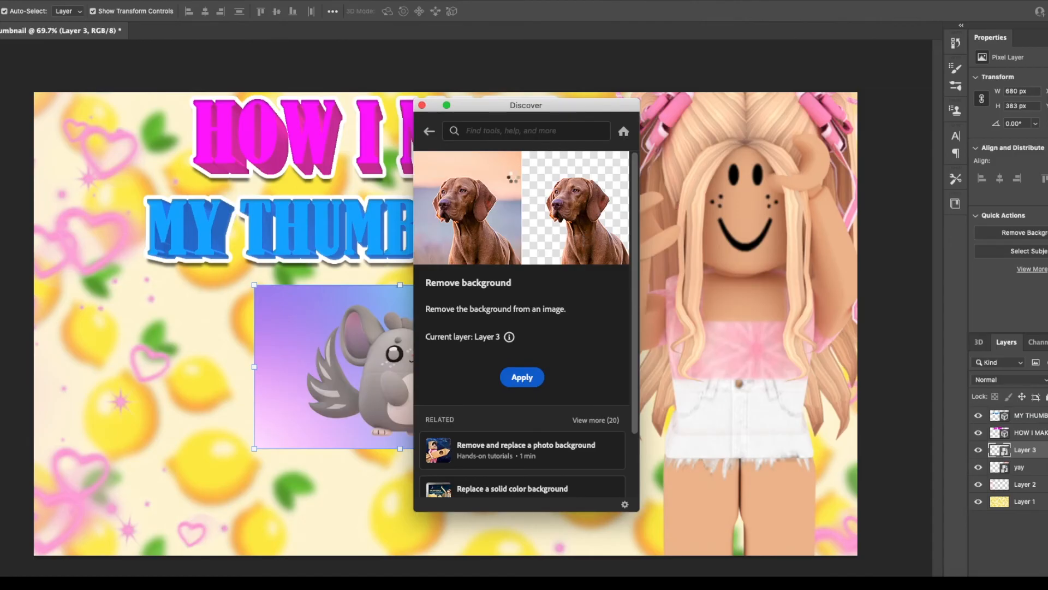
Remove the purple background from the pasted chinchilla image
left_click(522, 376)
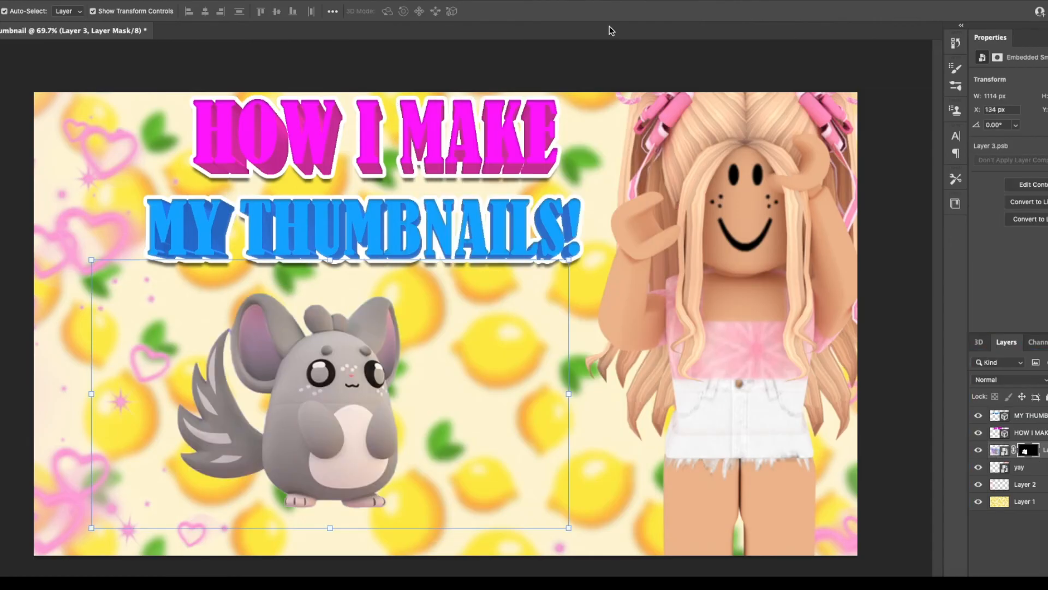